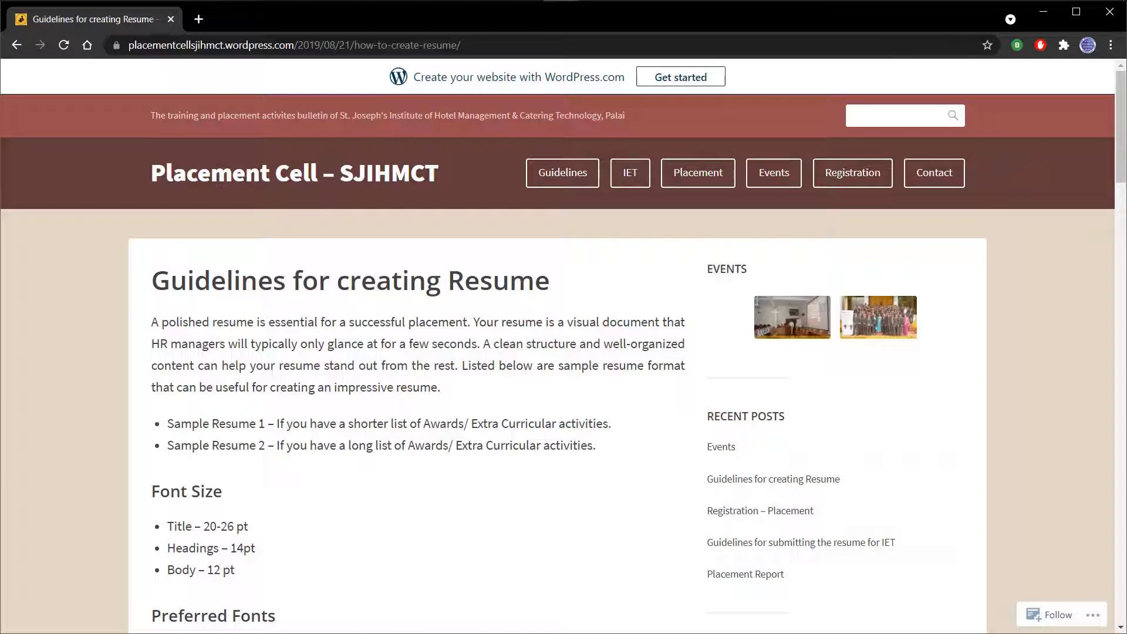
mouse_move(672, 312)
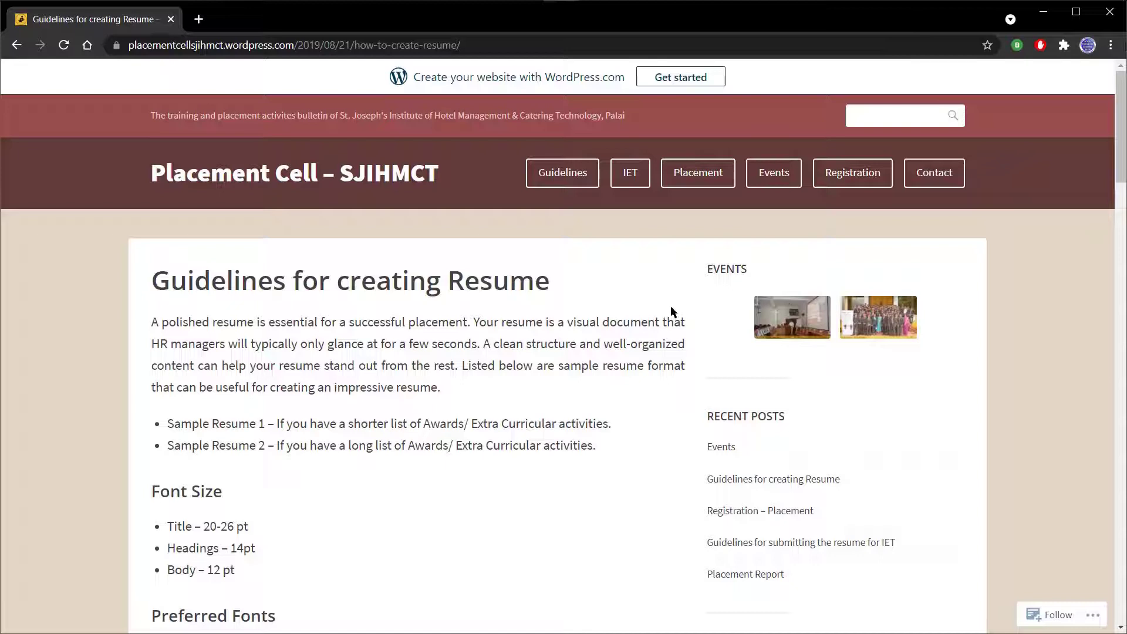
- Scroll down the Placement Cell blog and start a resume from the 'Sample Resume 1' link
scroll(down, 3)
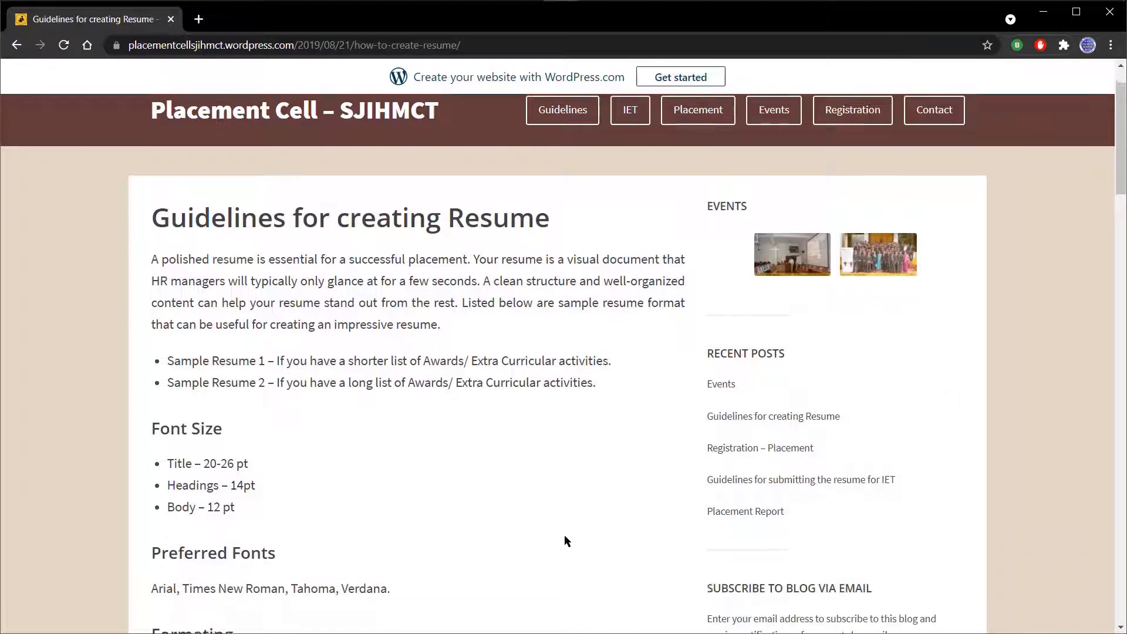
scroll(down, 3)
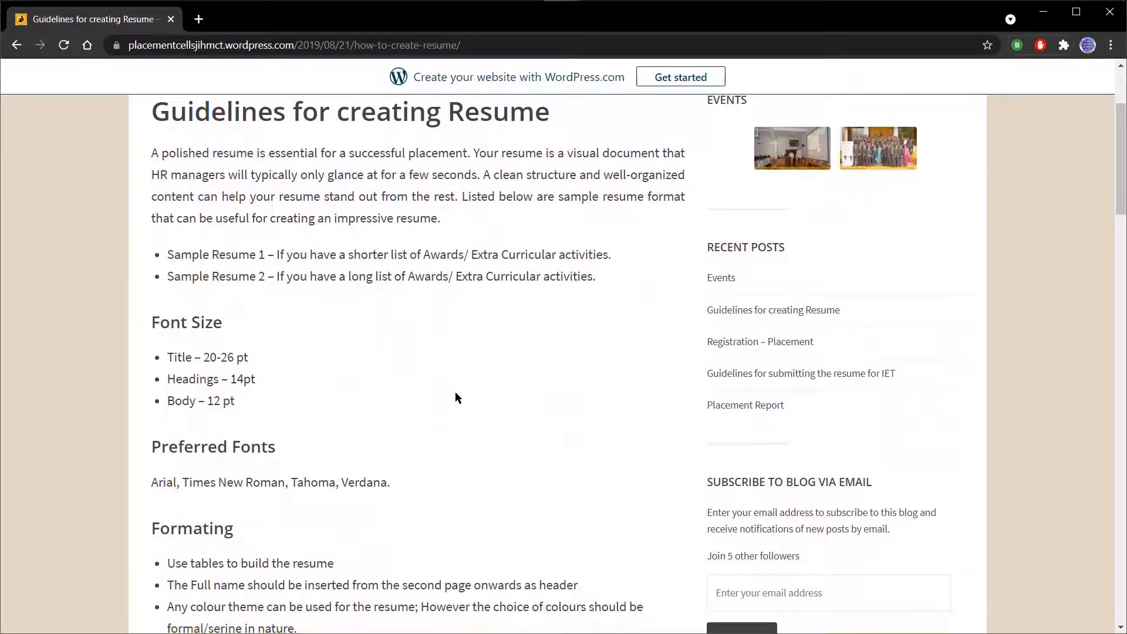
scroll(down, 3)
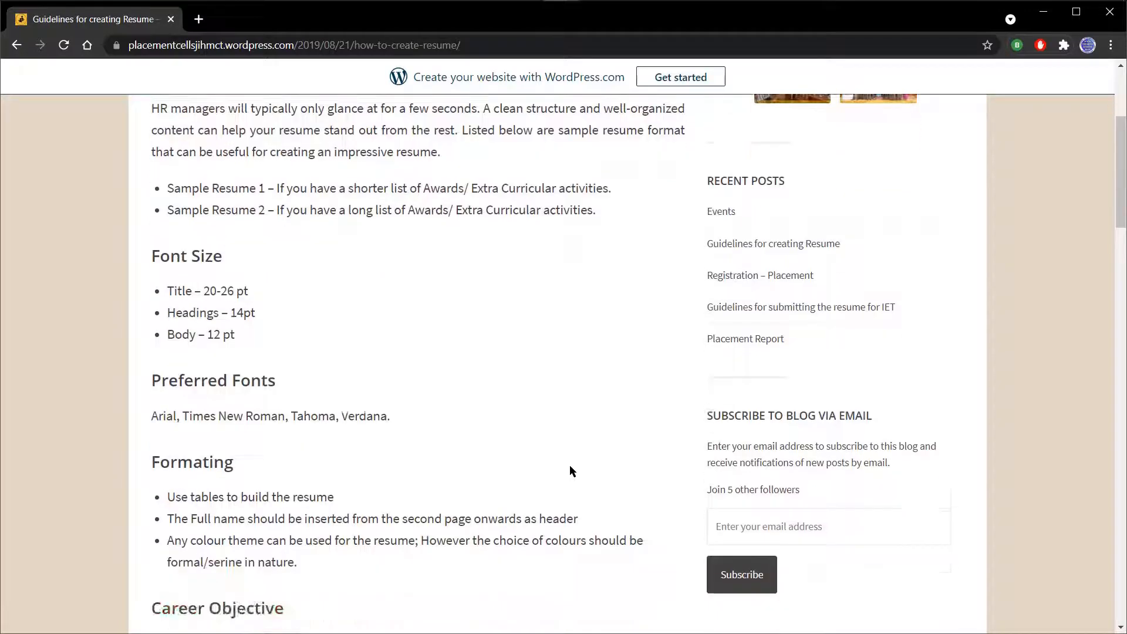
scroll(down, 3)
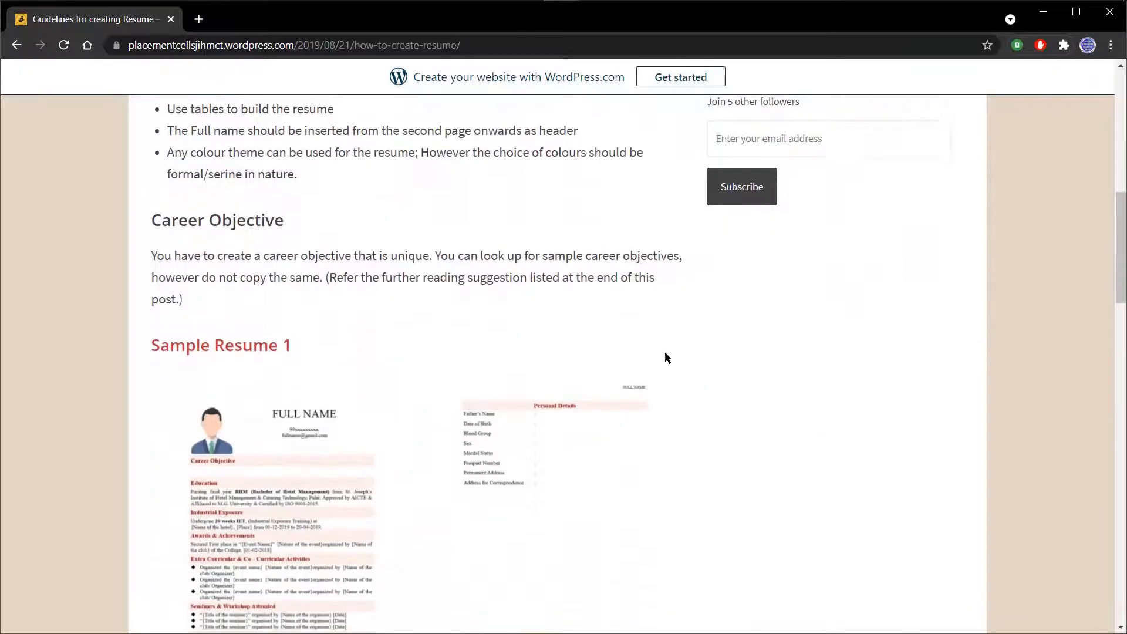
scroll(down, 3)
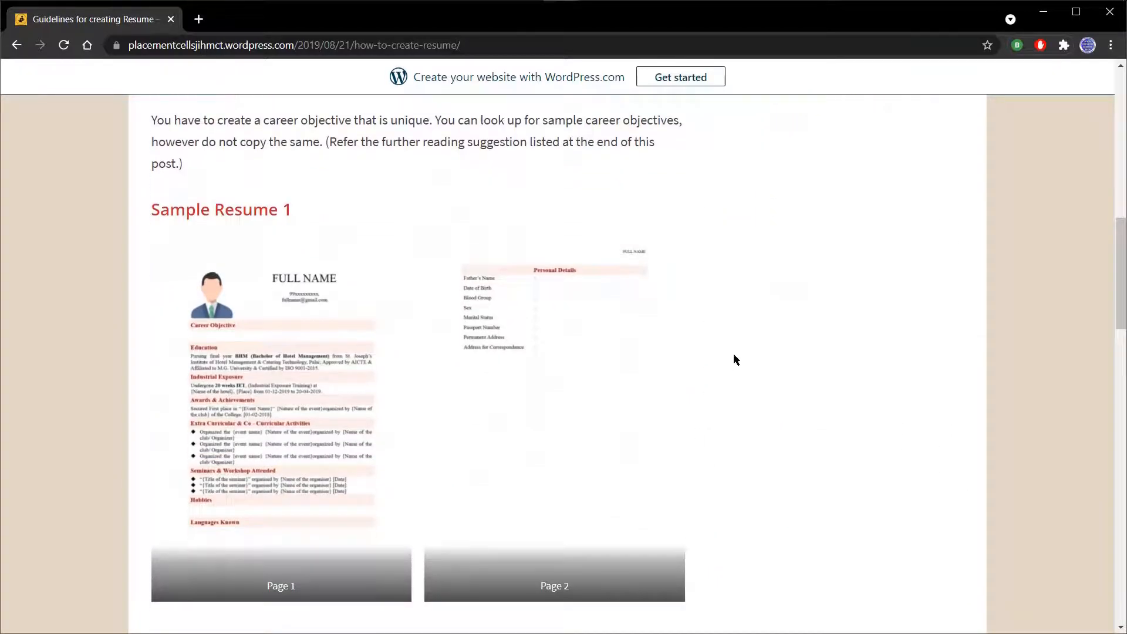
mouse_move(449, 327)
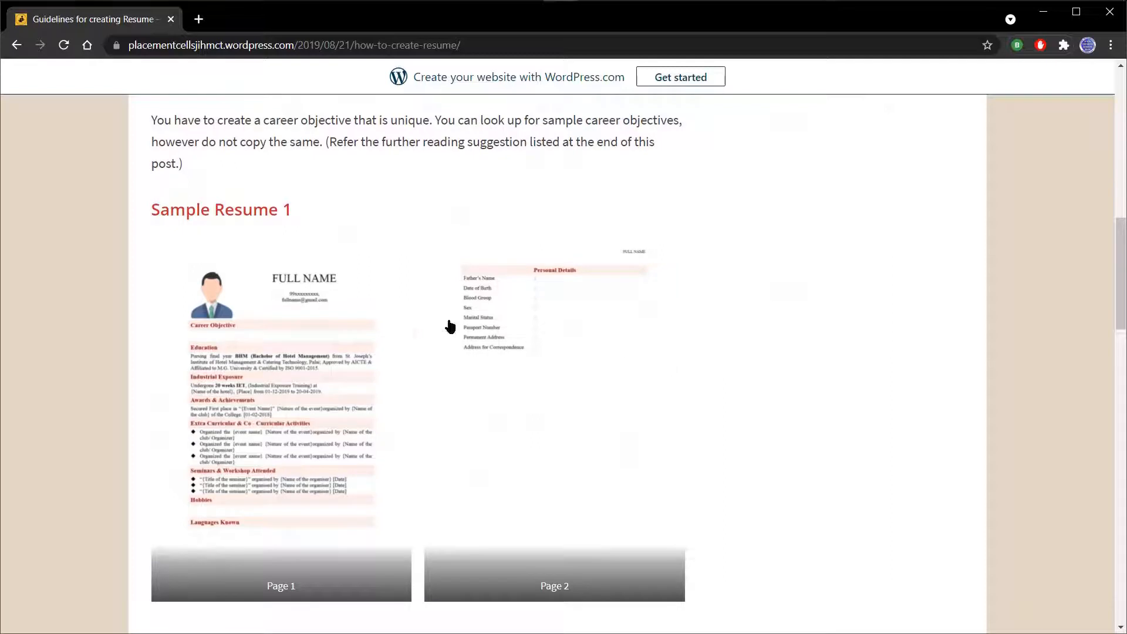
scroll(down, 3)
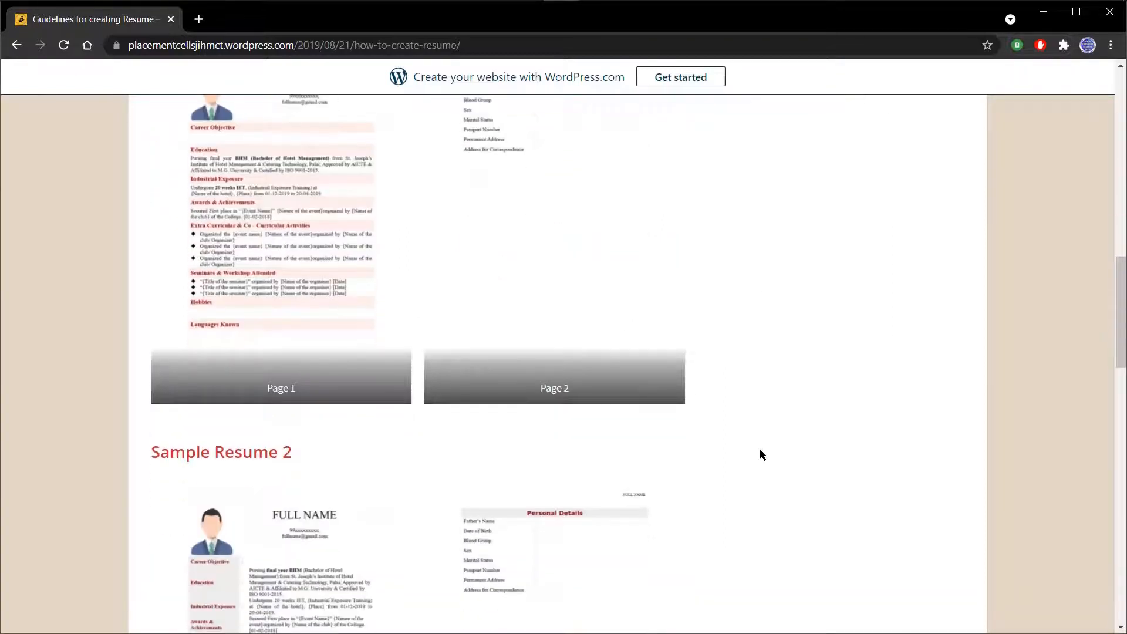
scroll(down, 3)
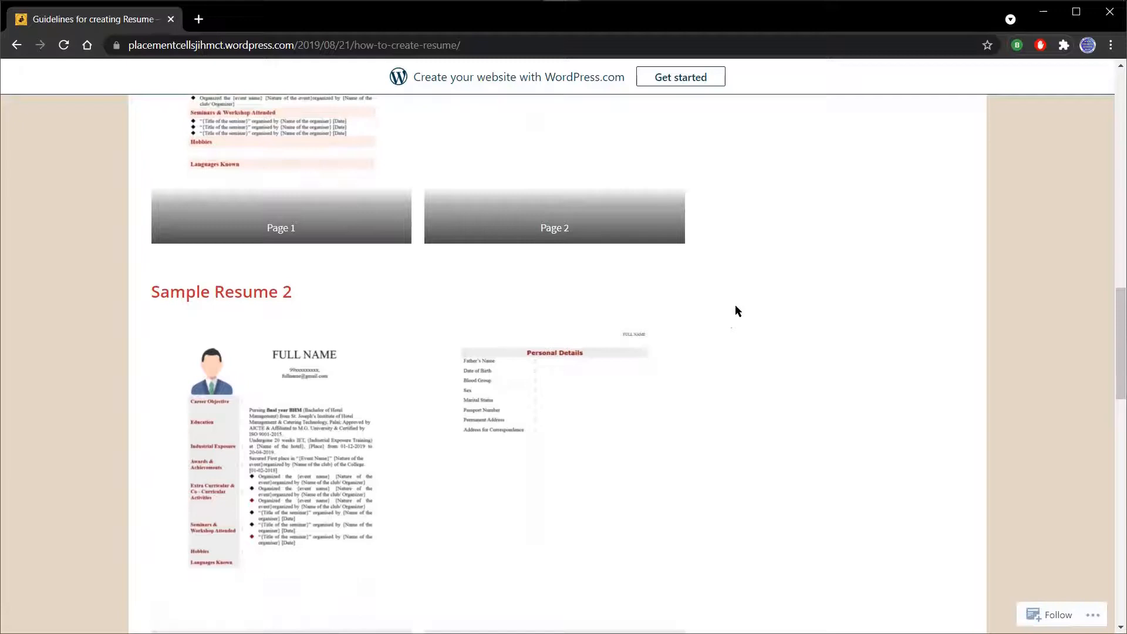
mouse_move(793, 308)
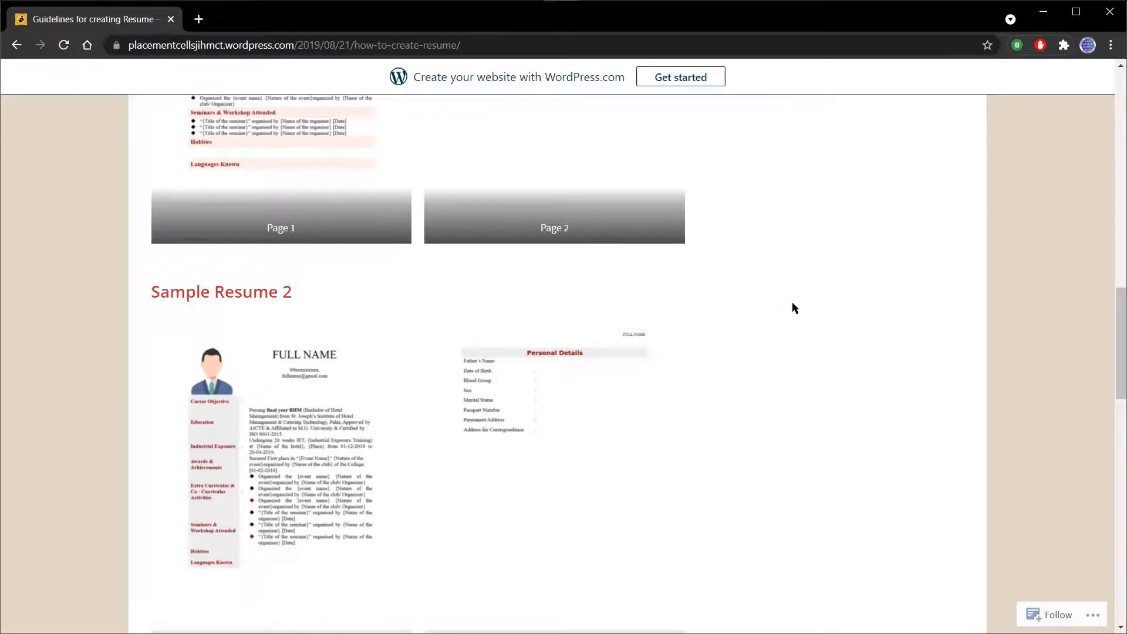
scroll(down, 3)
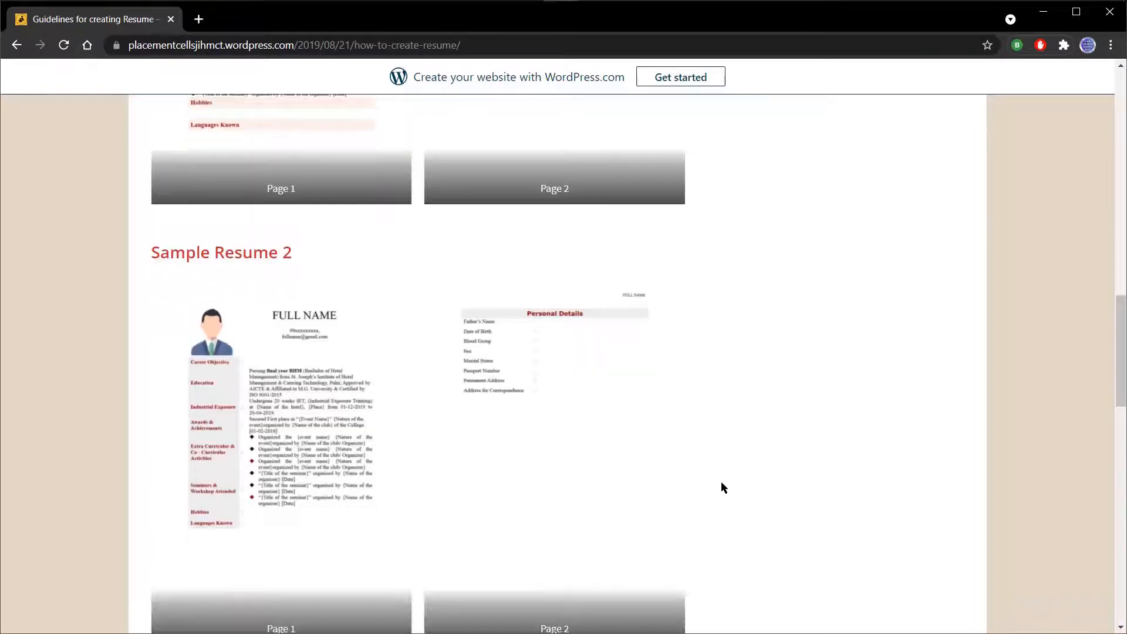
scroll(down, 3)
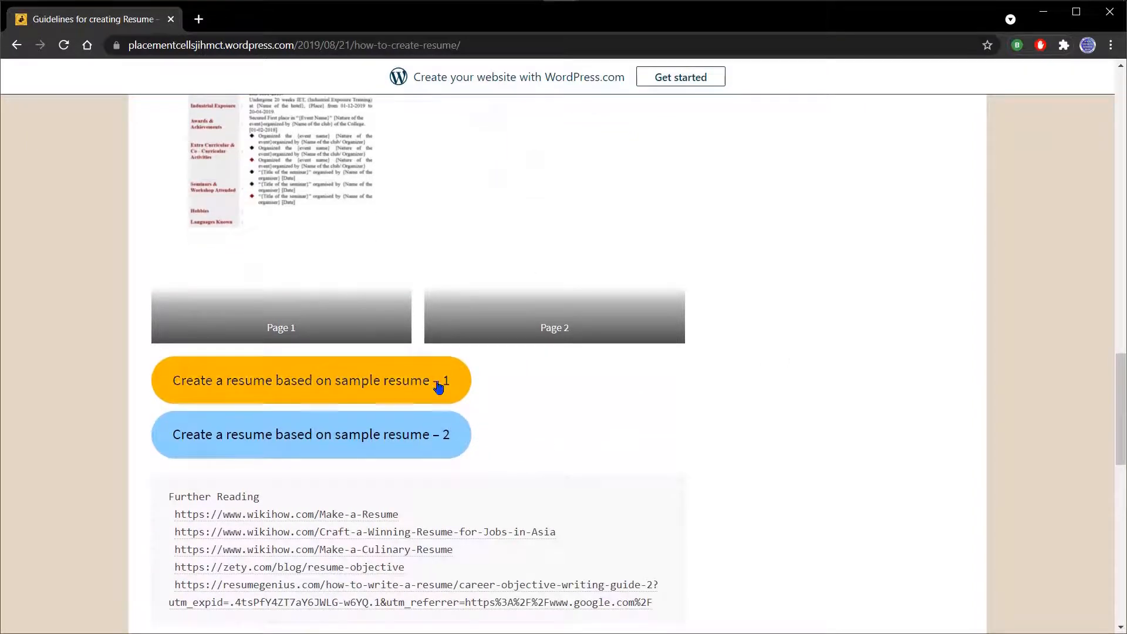
mouse_move(614, 408)
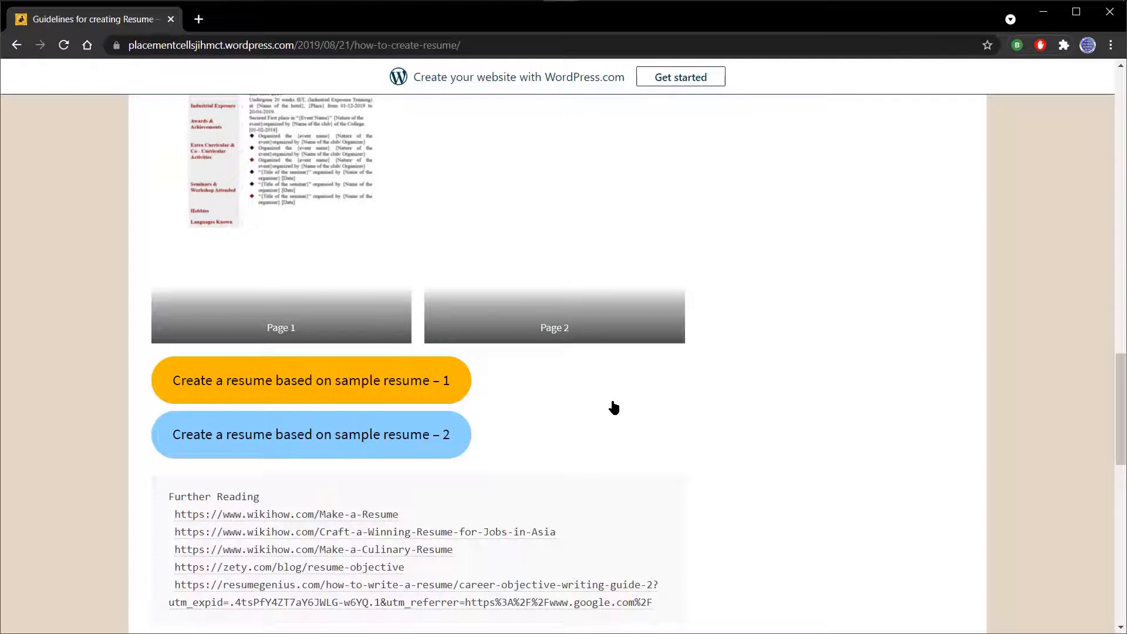
mouse_move(618, 389)
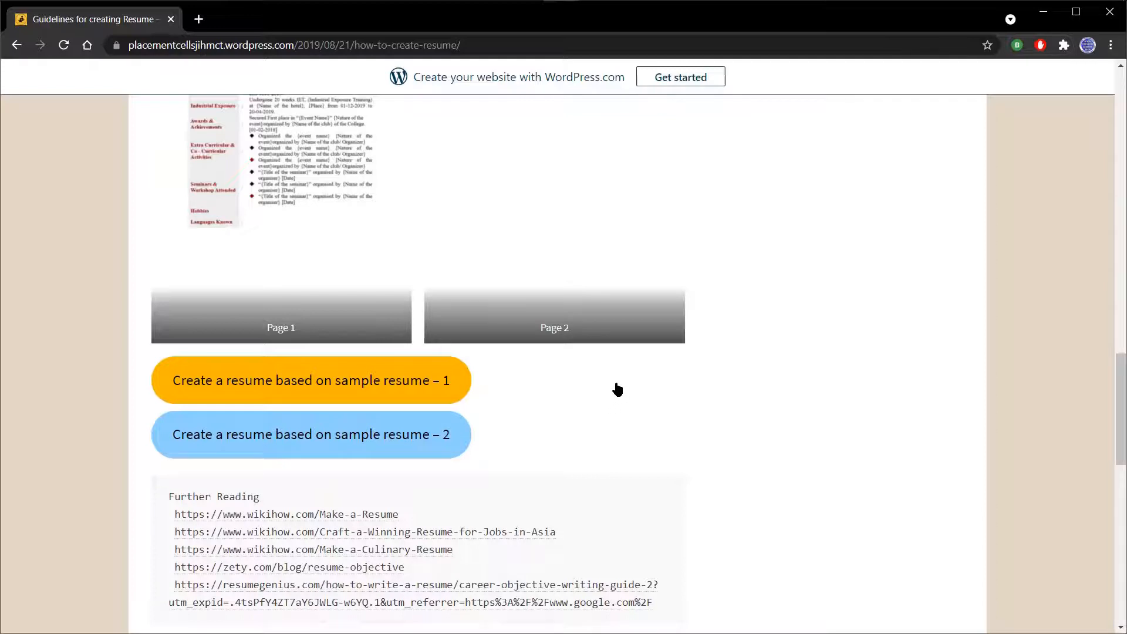
mouse_move(289, 397)
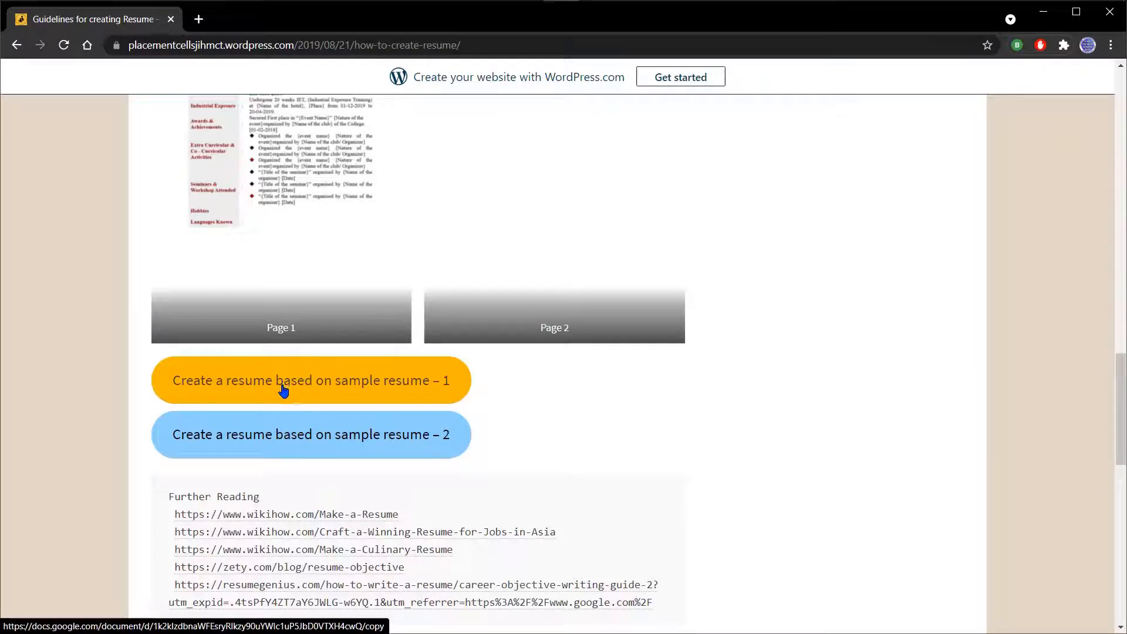
click(284, 380)
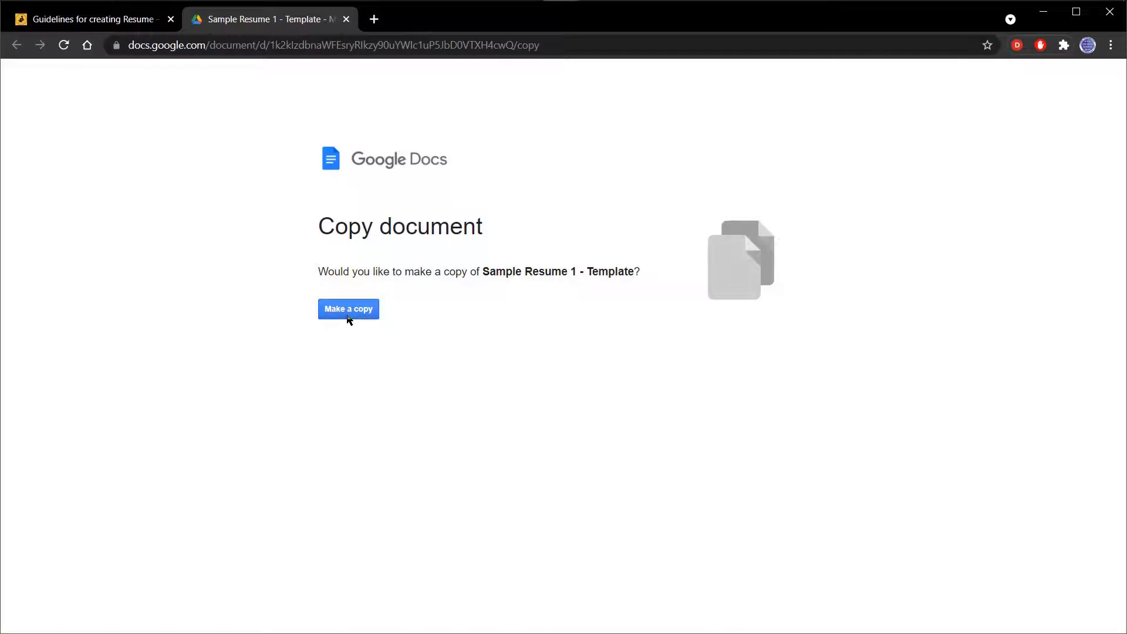
- Make a personal copy of the Sample Resume 1 - Template and let it load
click(348, 309)
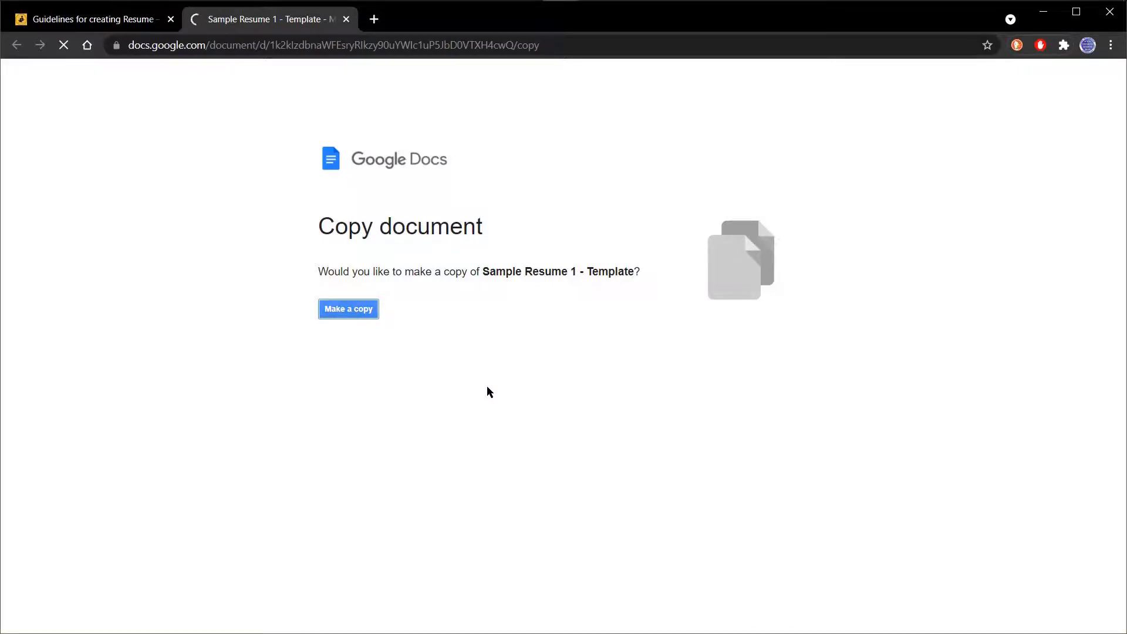
click(348, 309)
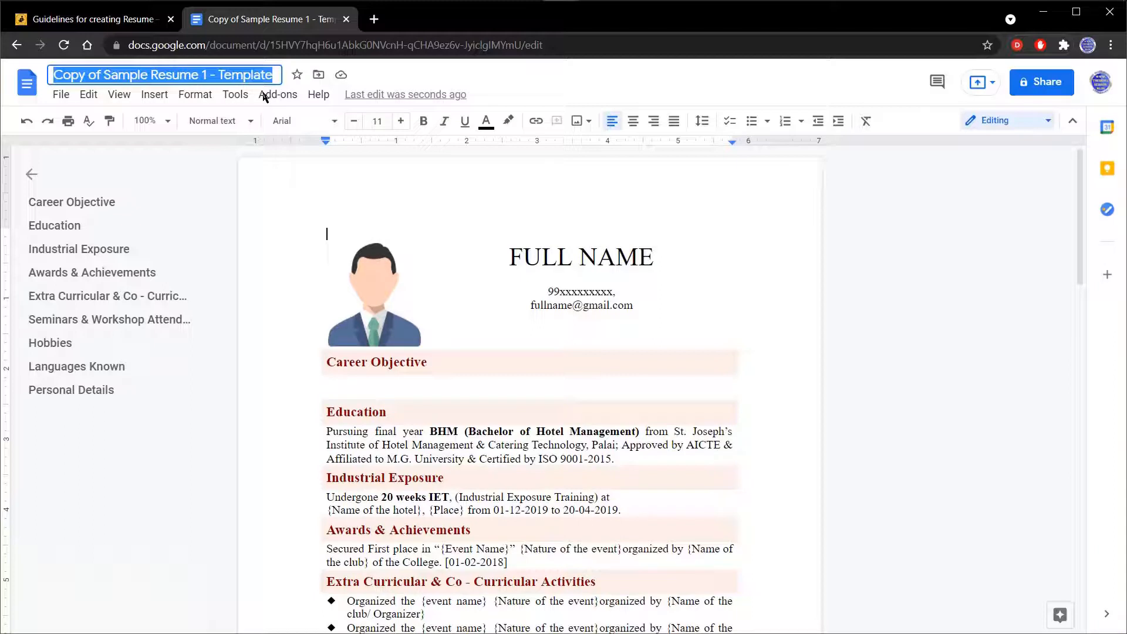
- Rename the copied document from 'Copy of Sample Resume 1 - Template' to FULL NAME
text(FULL NAME)
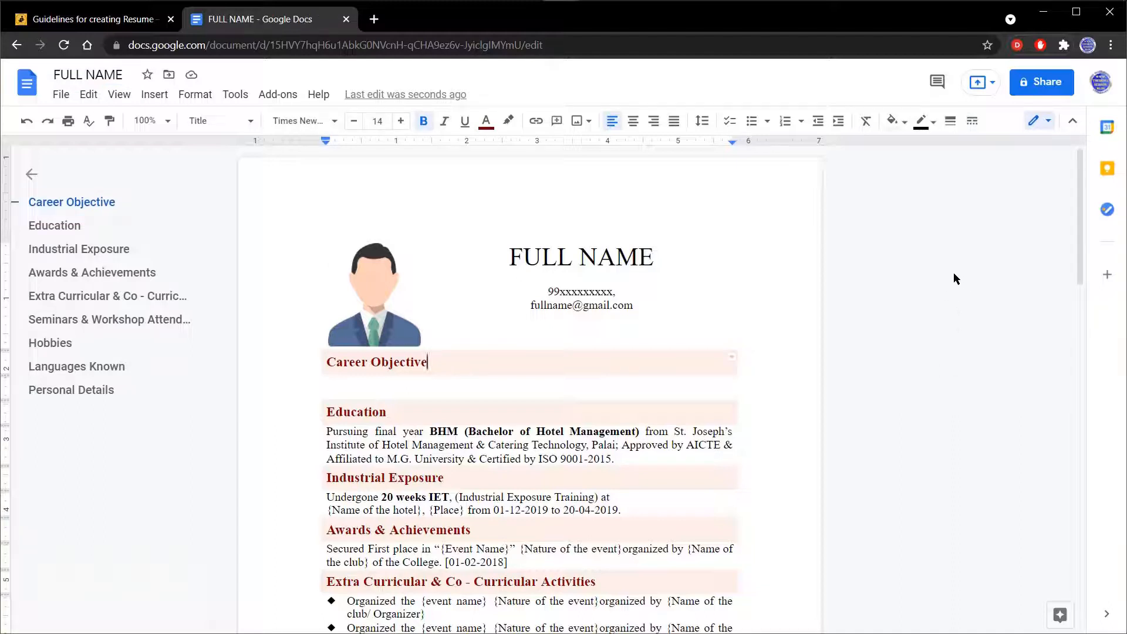
key(Enter)
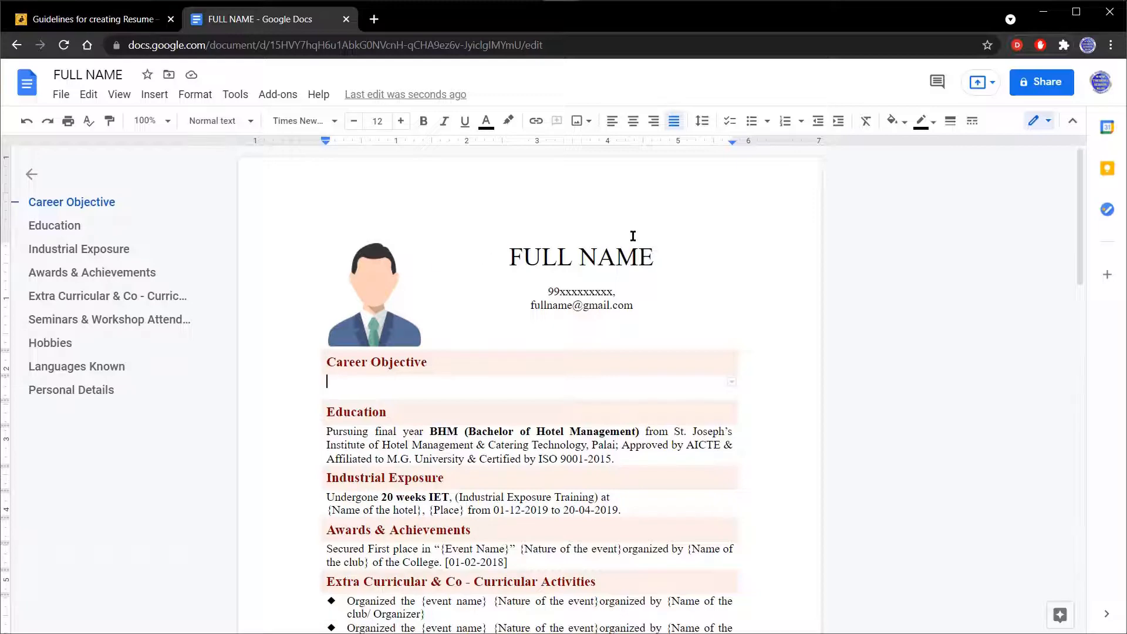
scroll(down, 3)
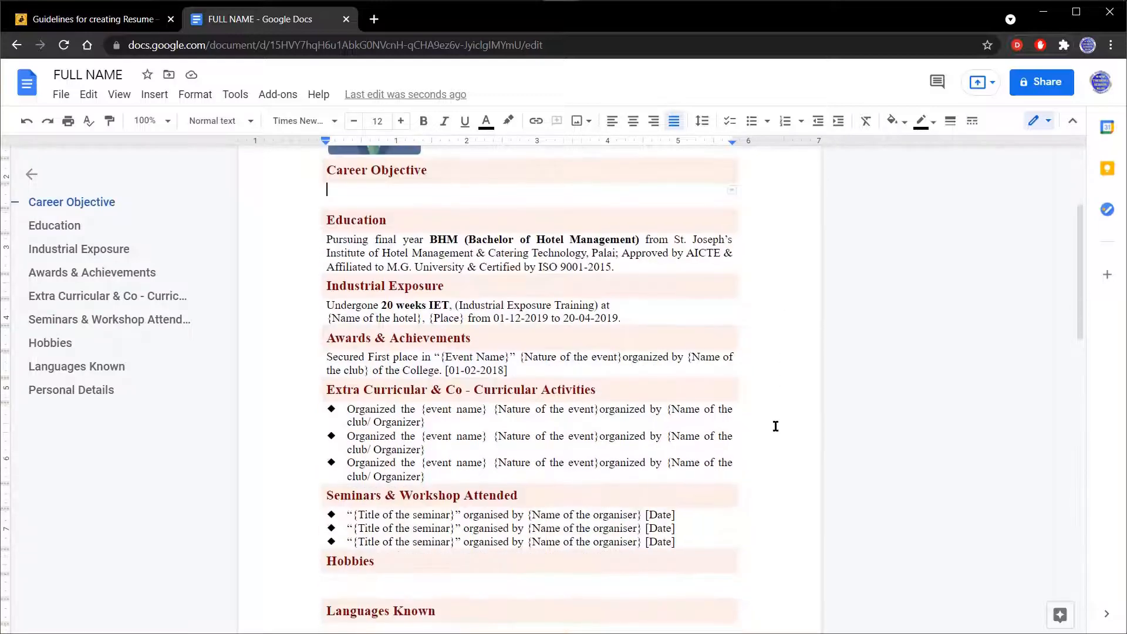
scroll(down, 3)
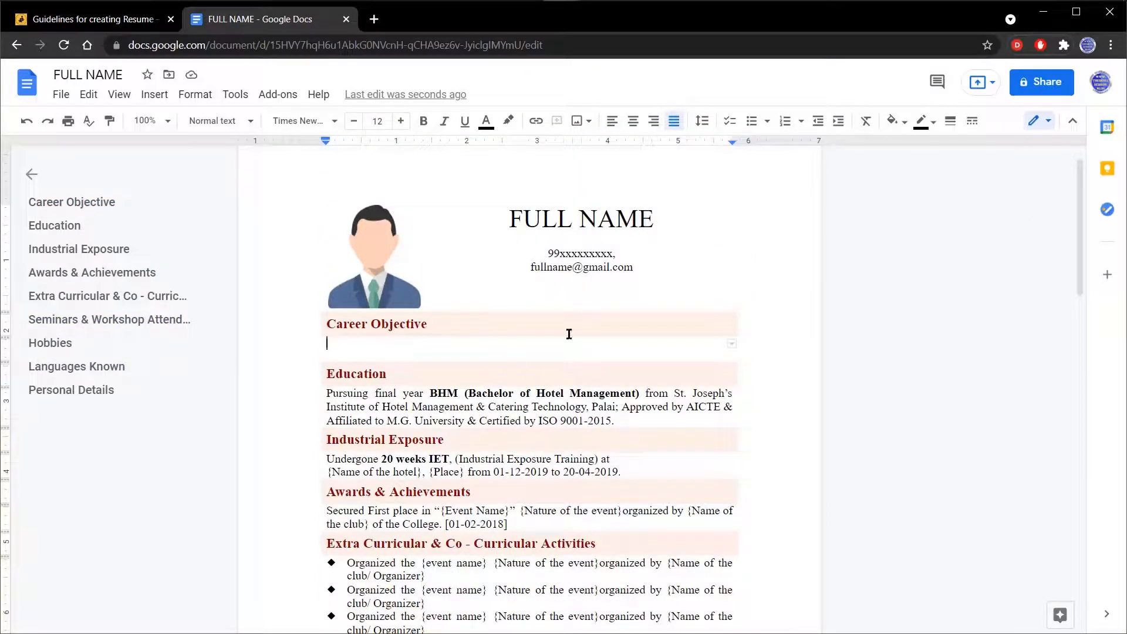
mouse_move(510, 334)
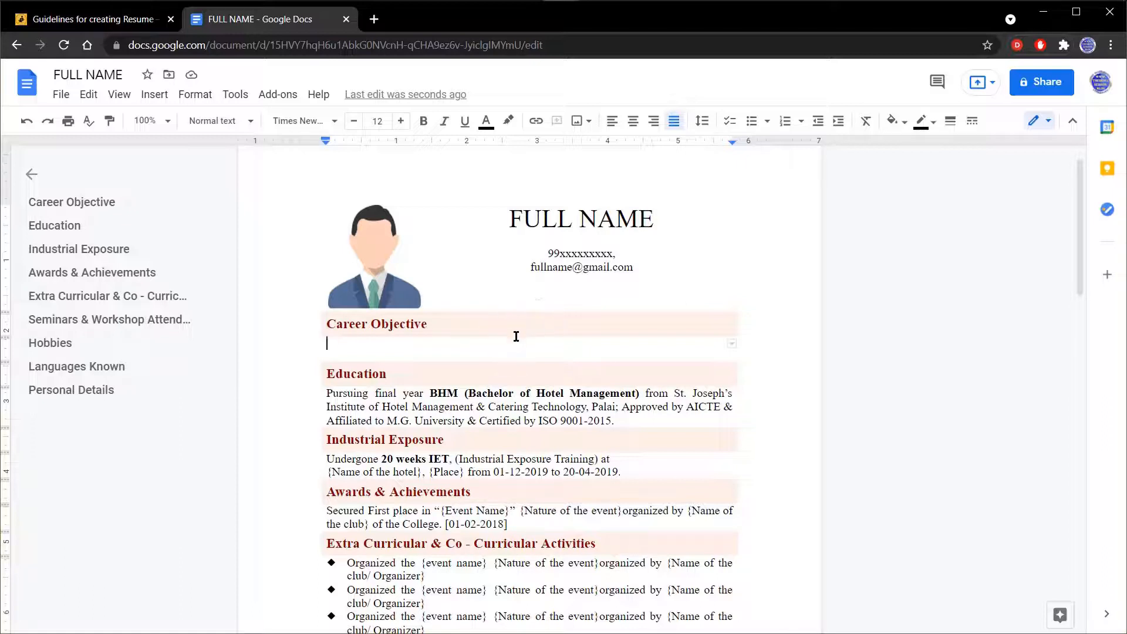
mouse_move(529, 352)
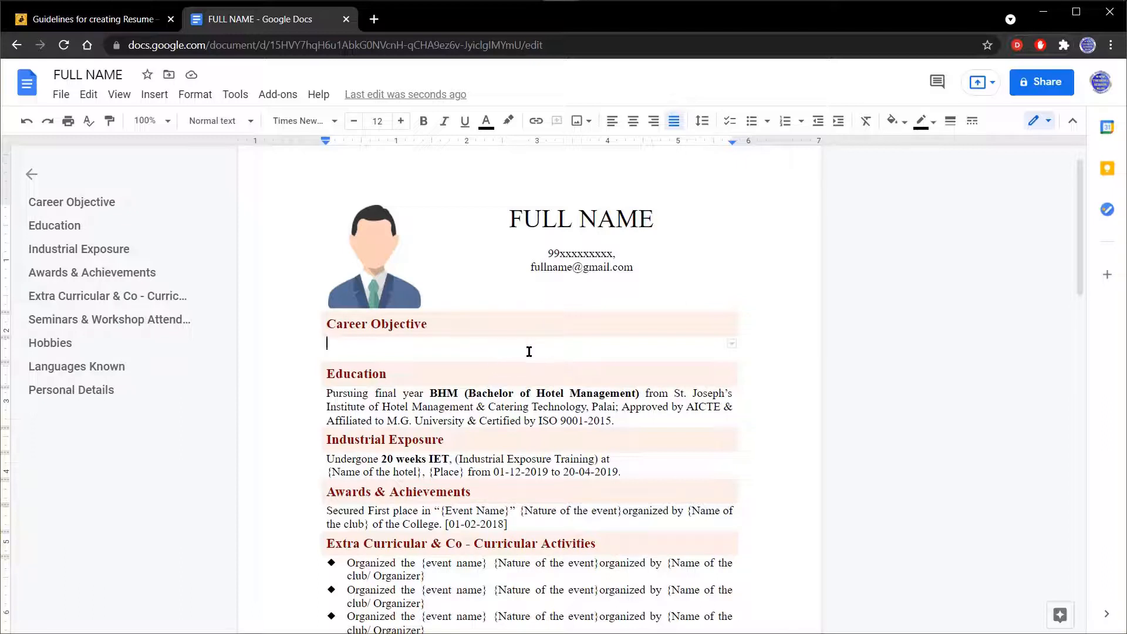
- Set the main résumé table's border width to 1 pt in Table properties
right_click(528, 352)
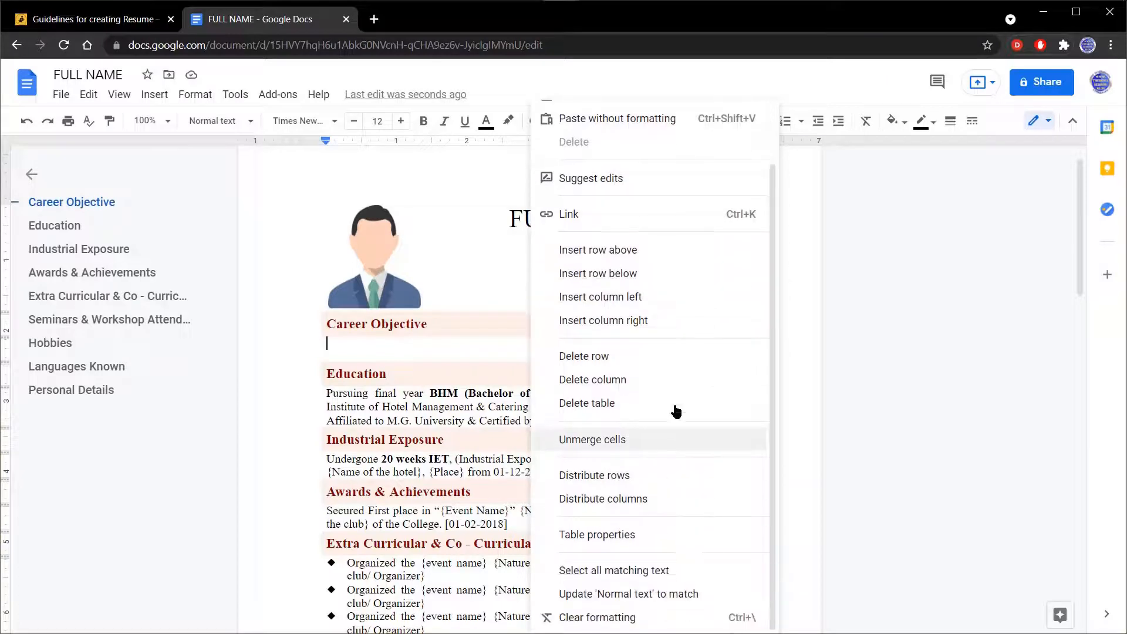
click(596, 536)
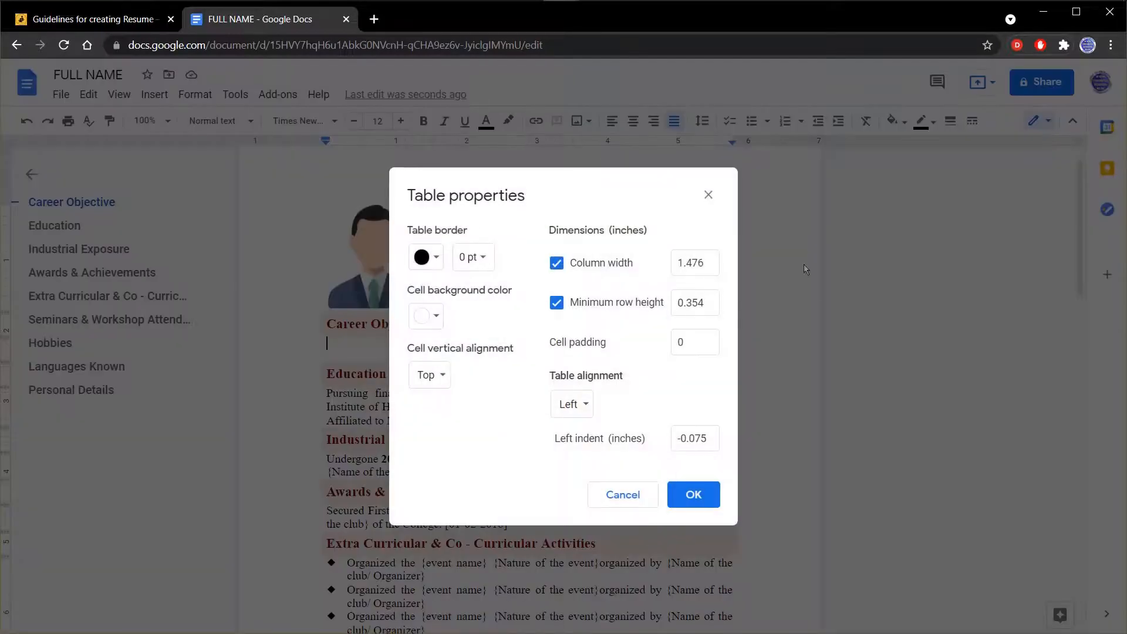
click(472, 257)
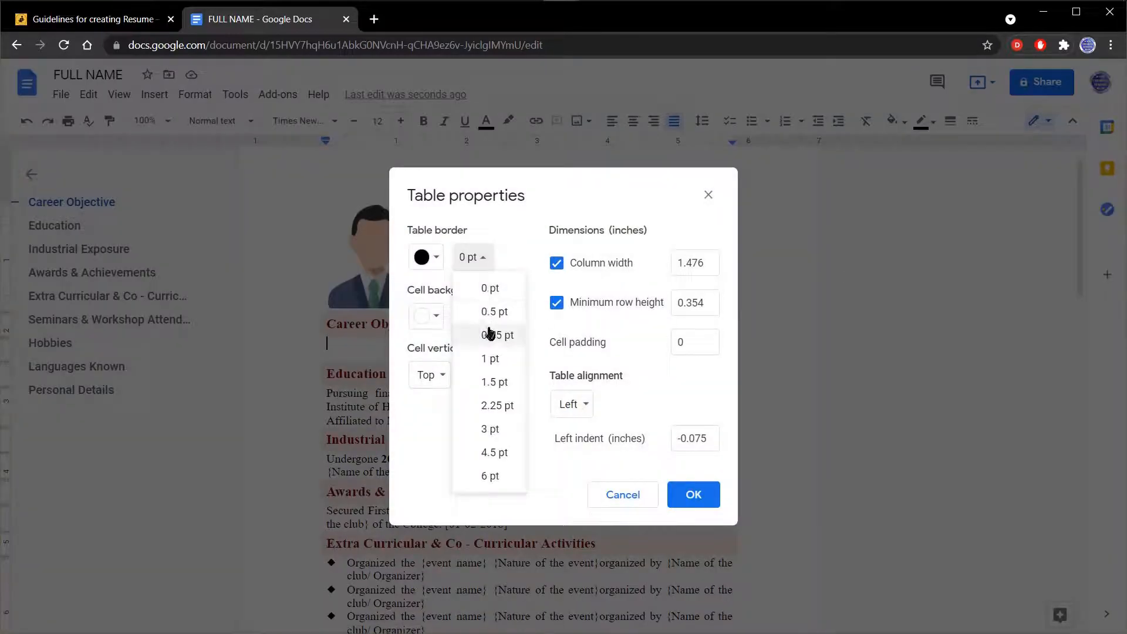
mouse_move(500, 364)
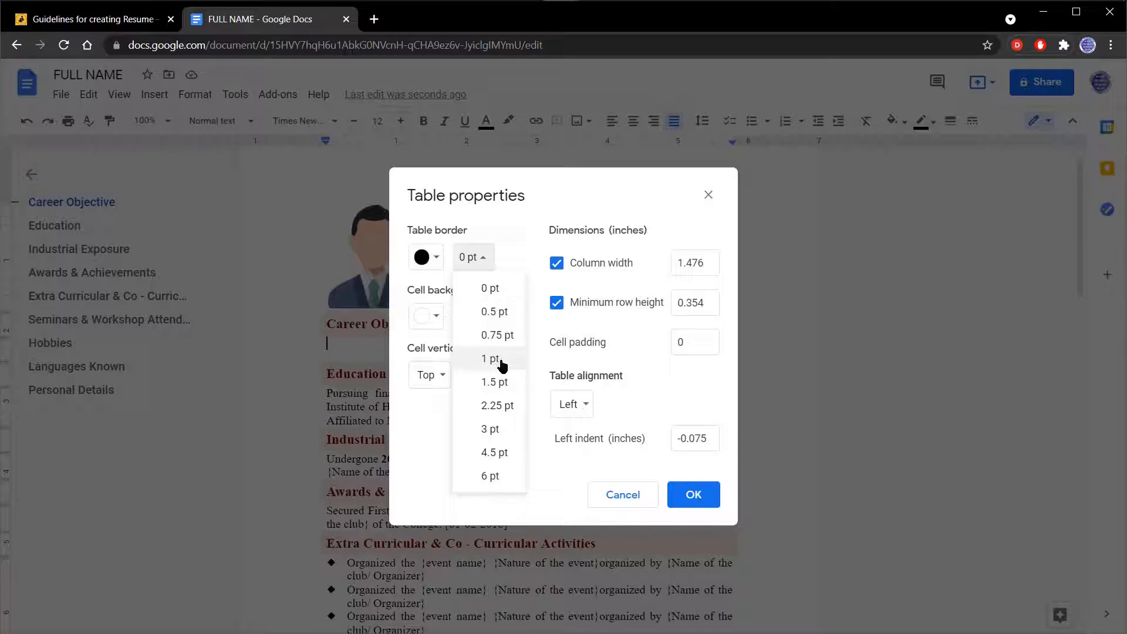
click(488, 359)
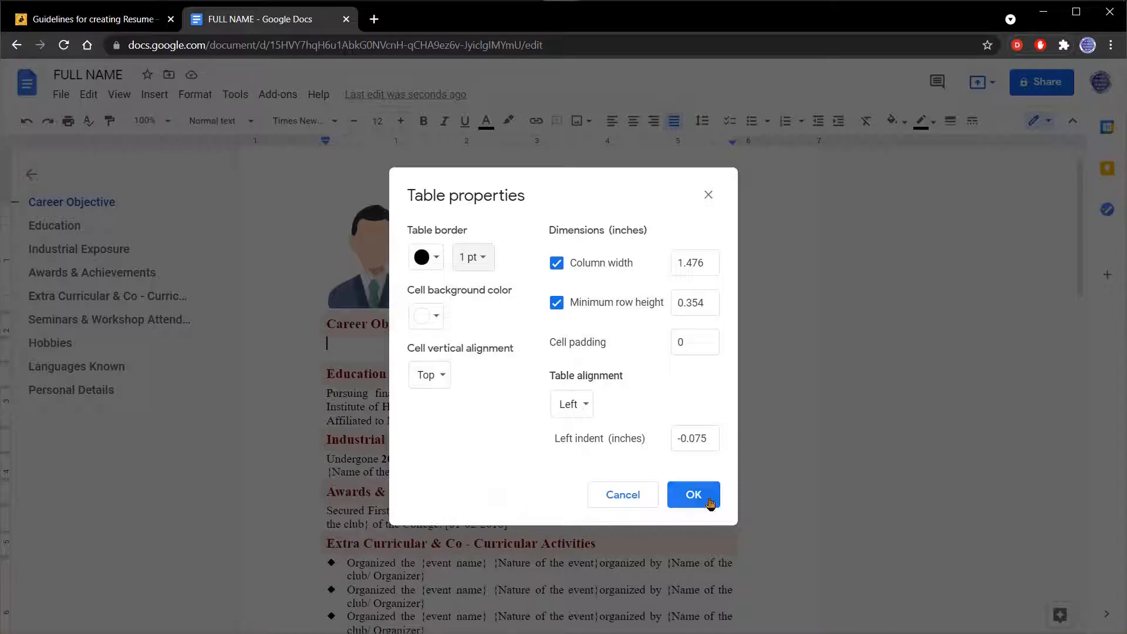
click(693, 494)
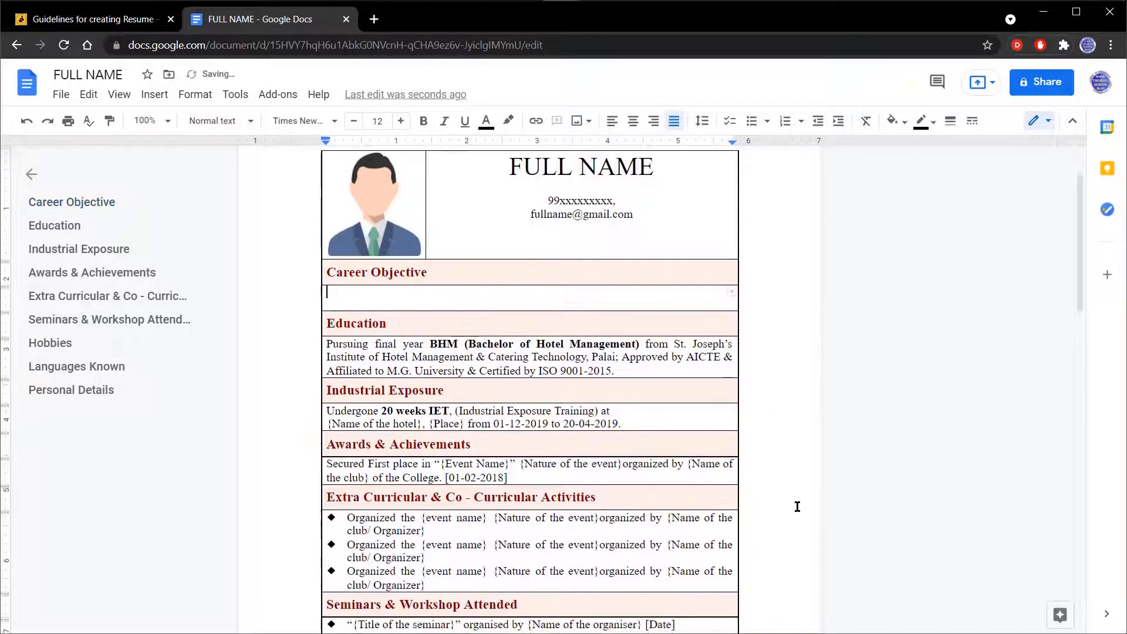
scroll(down, 3)
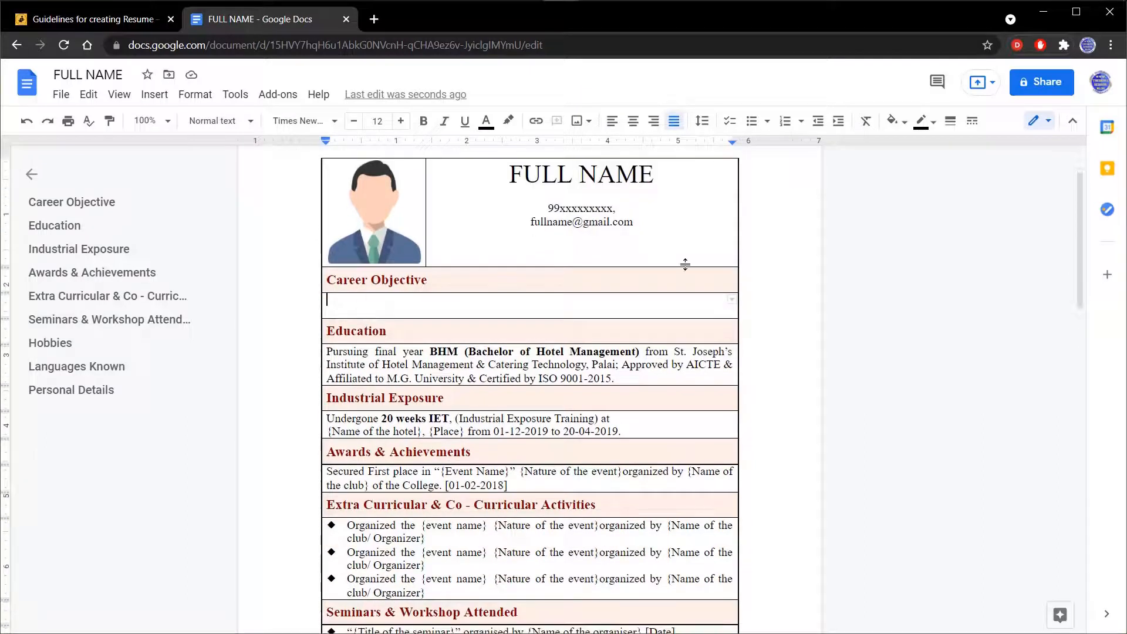
mouse_move(685, 420)
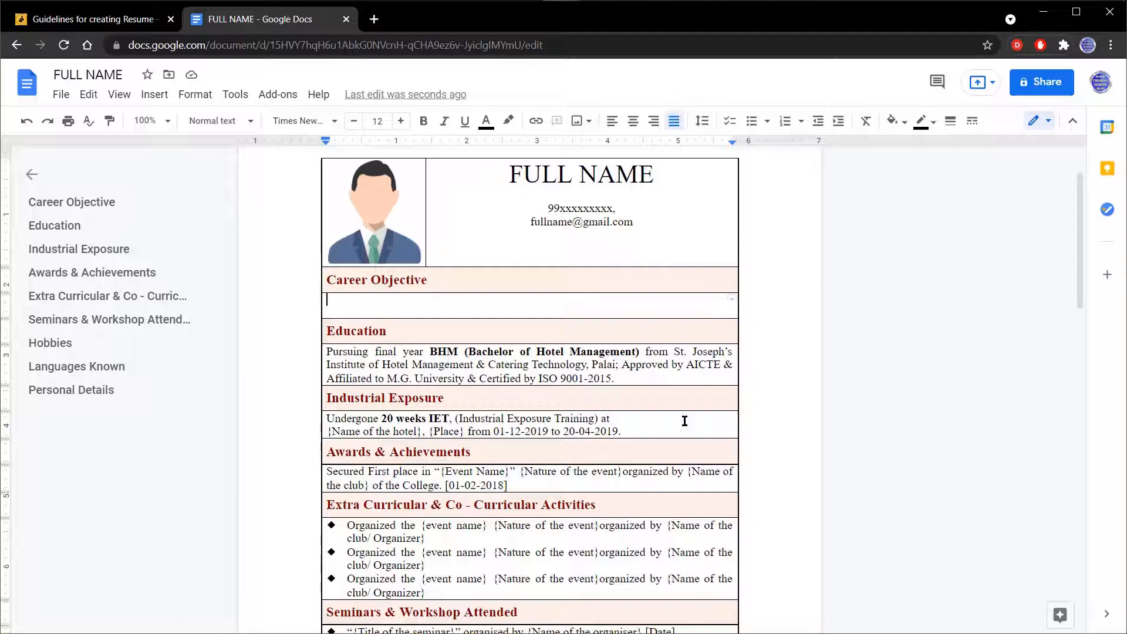
mouse_move(698, 426)
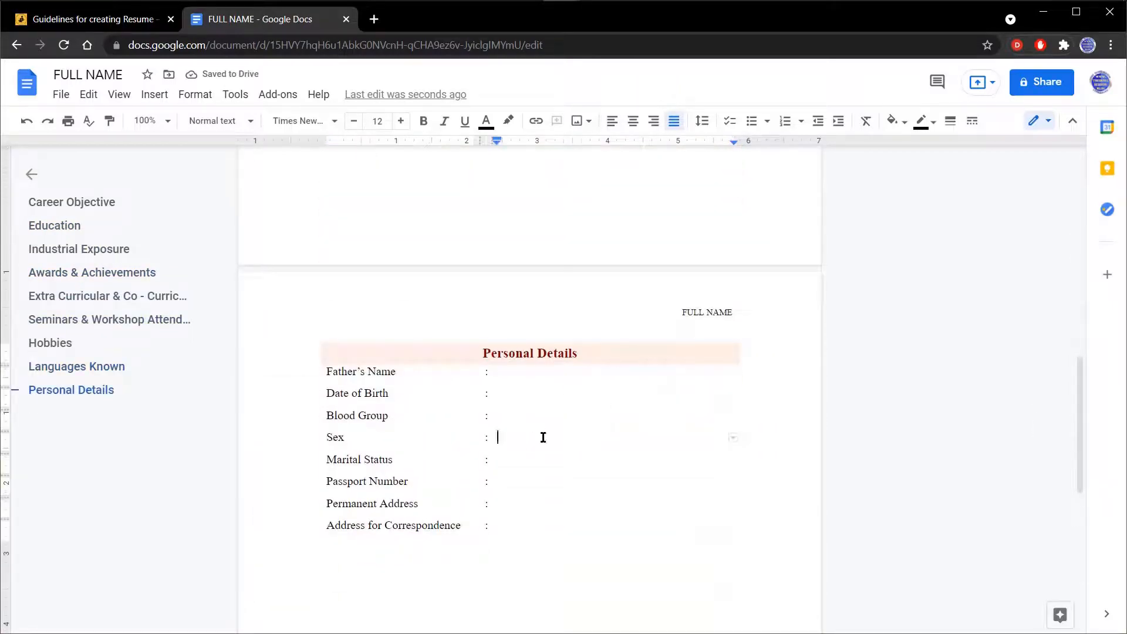
- Set the Personal Details table's border width to 1 pt in Table properties
right_click(497, 436)
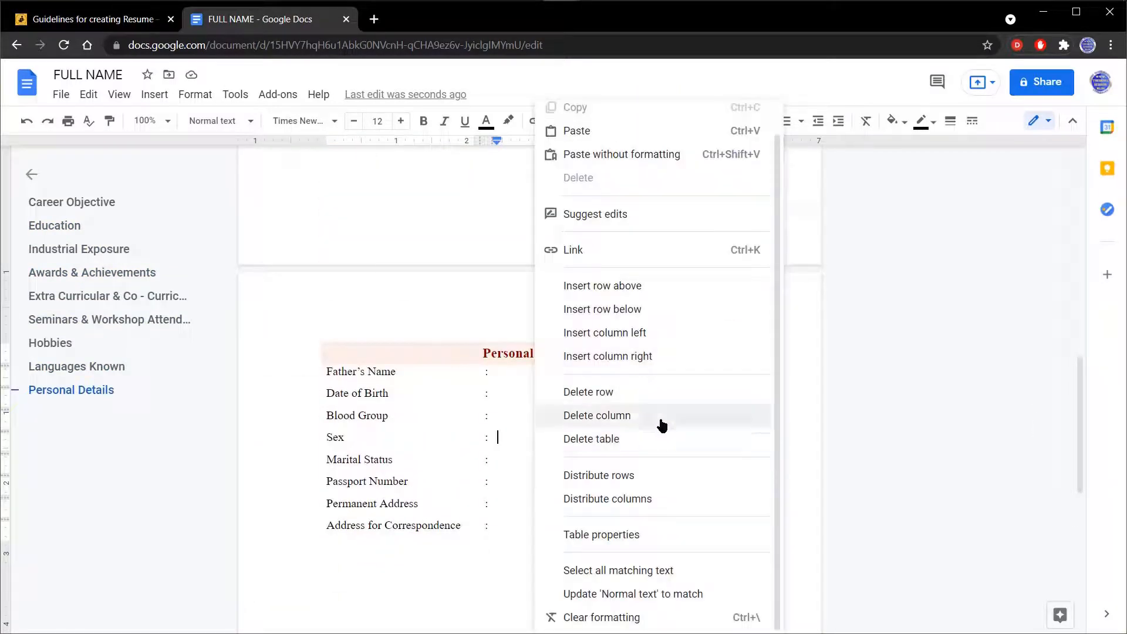
click(601, 535)
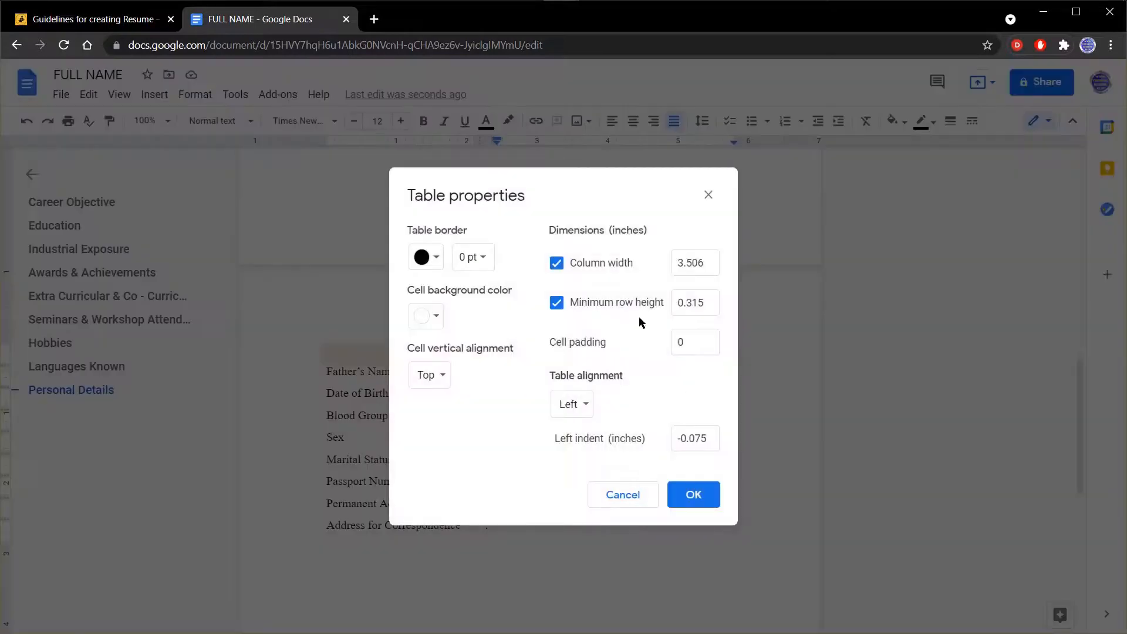
click(472, 257)
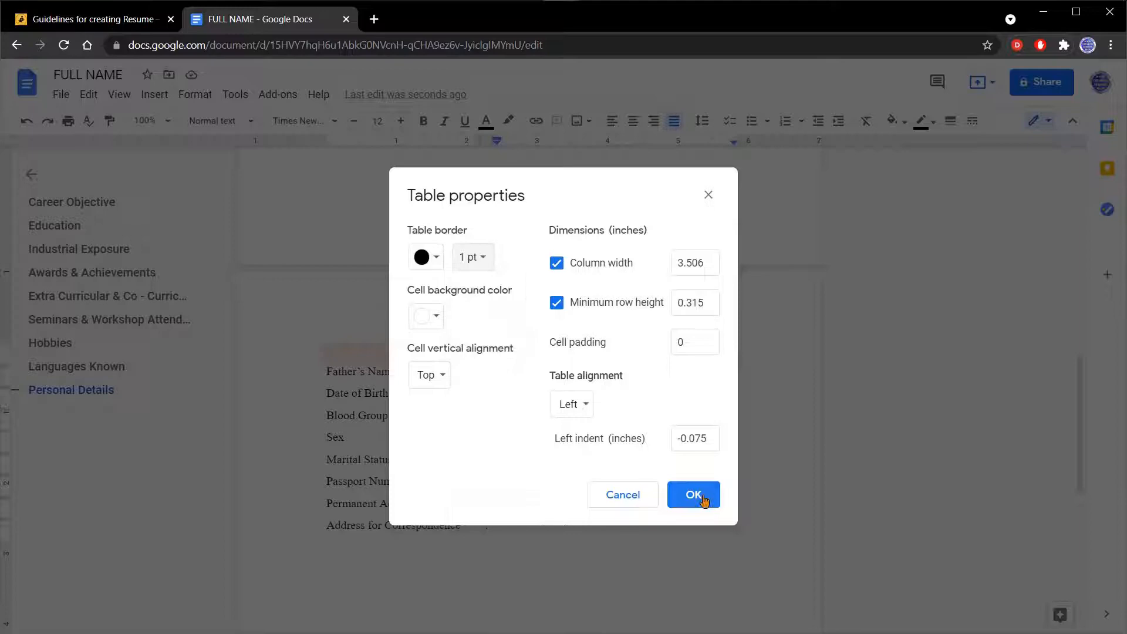
click(693, 494)
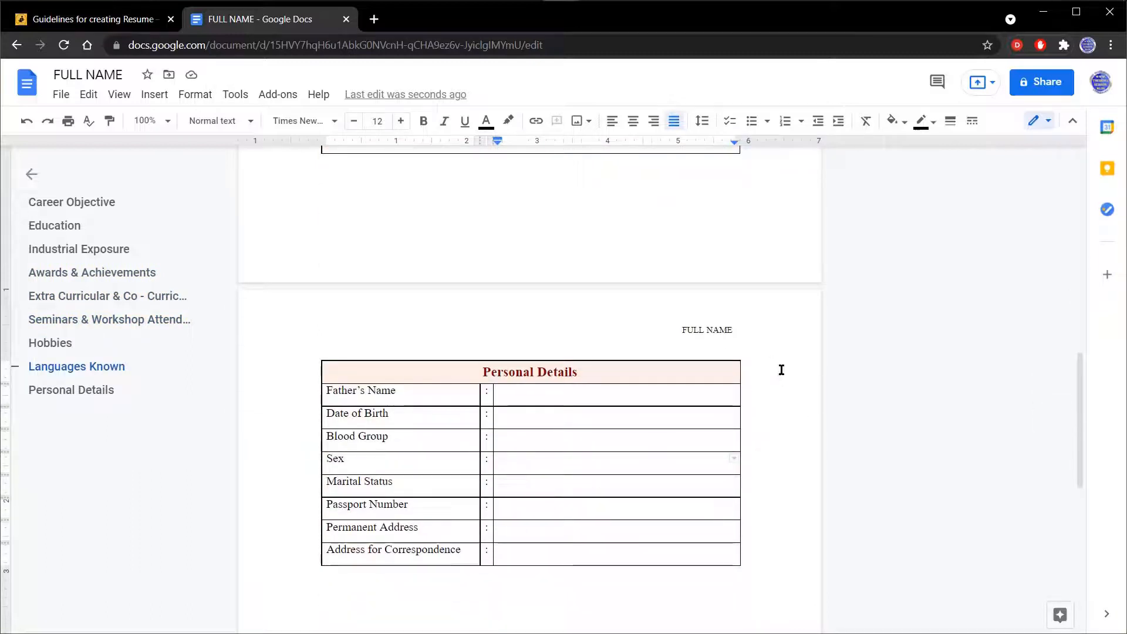
mouse_move(547, 436)
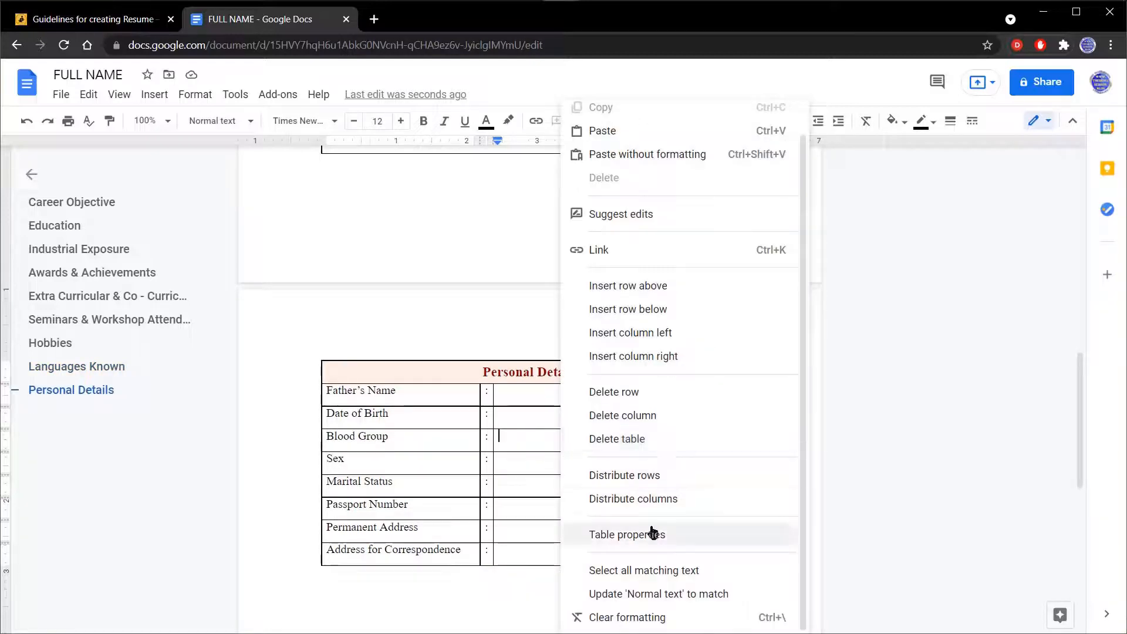
mouse_move(648, 479)
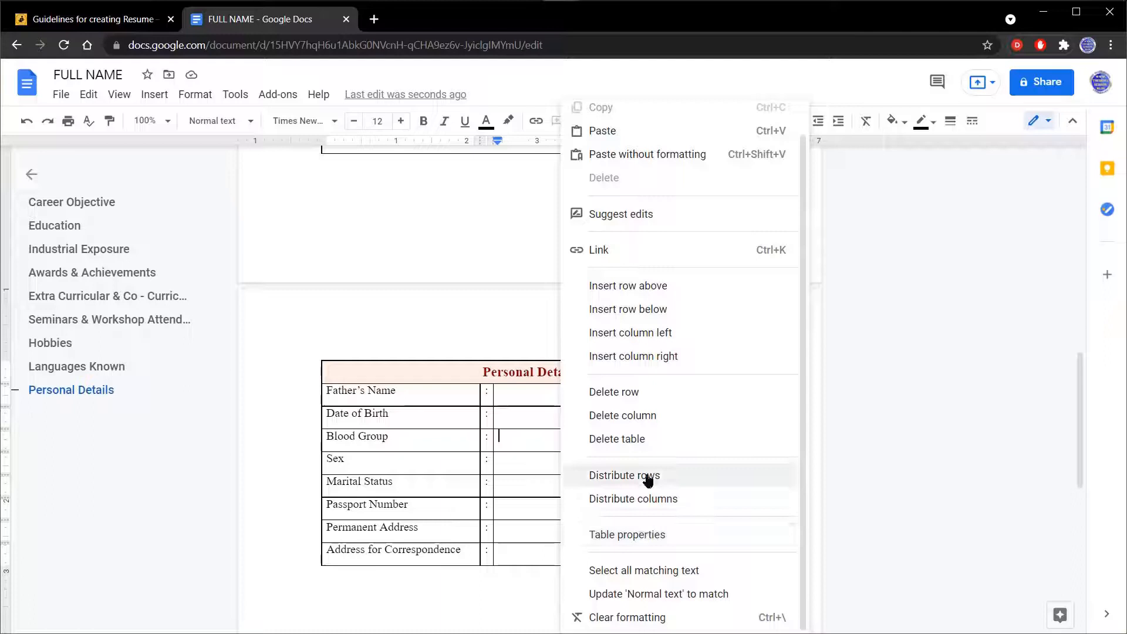
- Set the Personal Details table's border width to 0 pt so its lines disappear
click(626, 534)
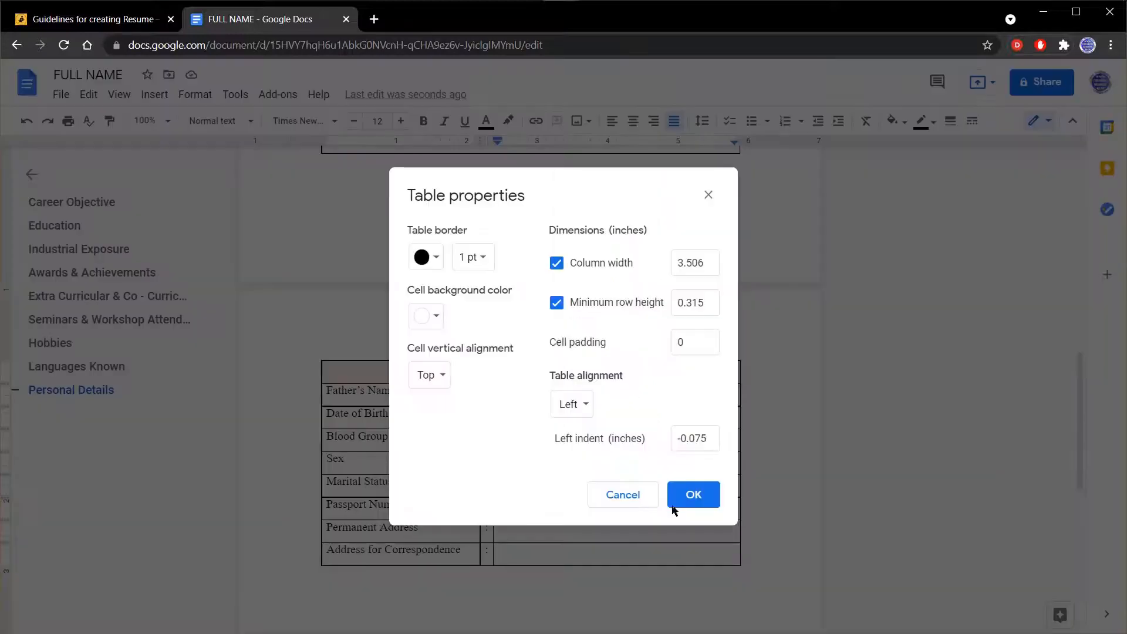
click(473, 258)
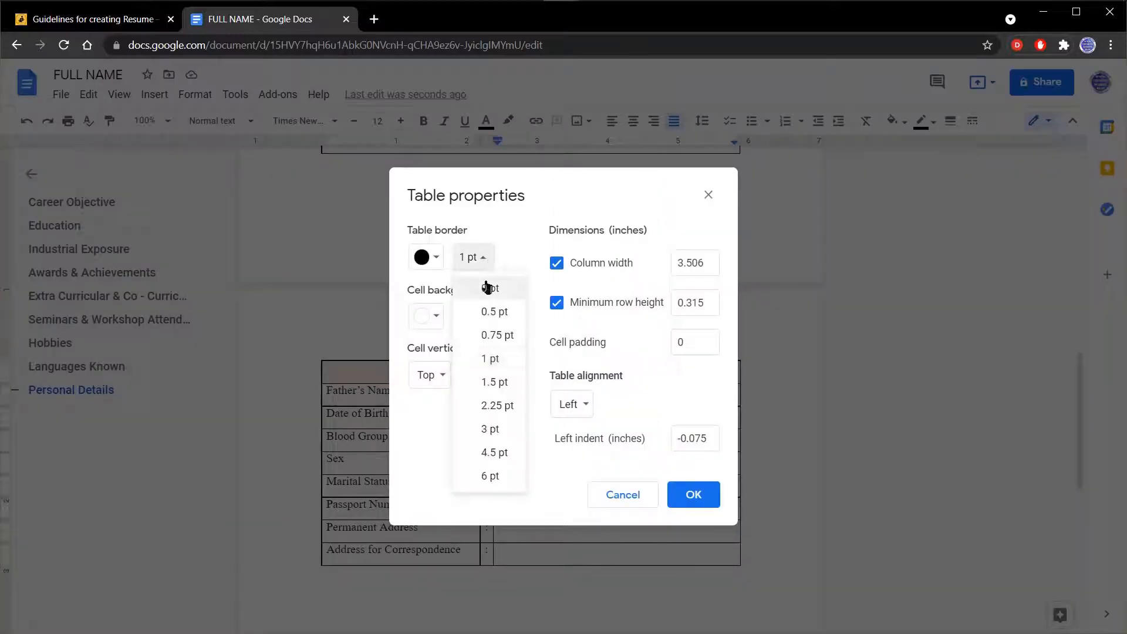
click(490, 289)
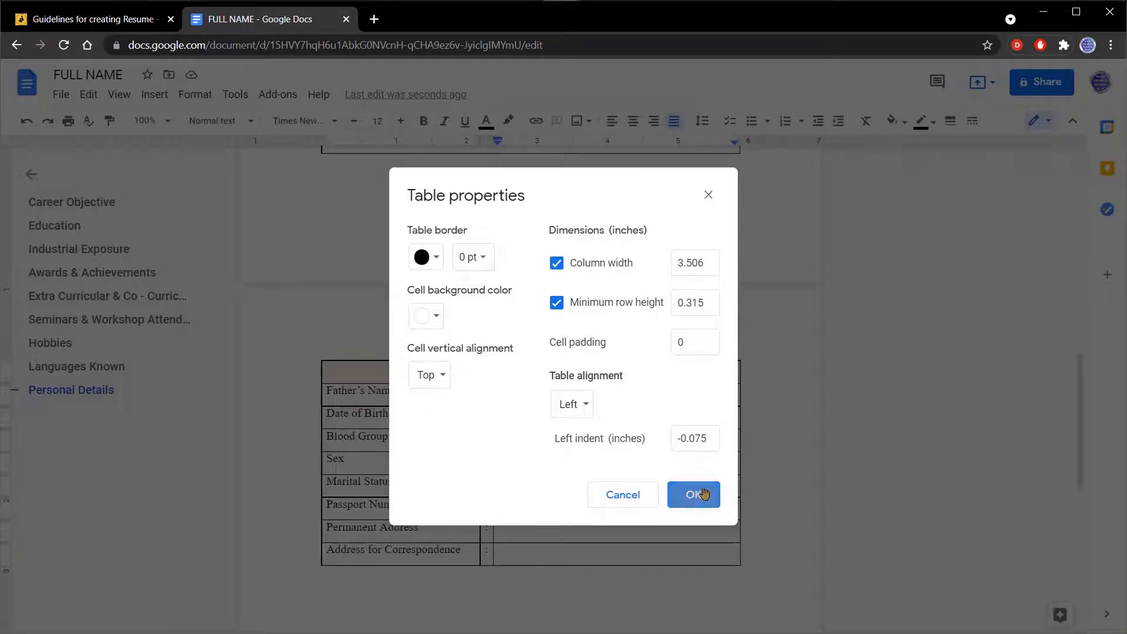
click(693, 495)
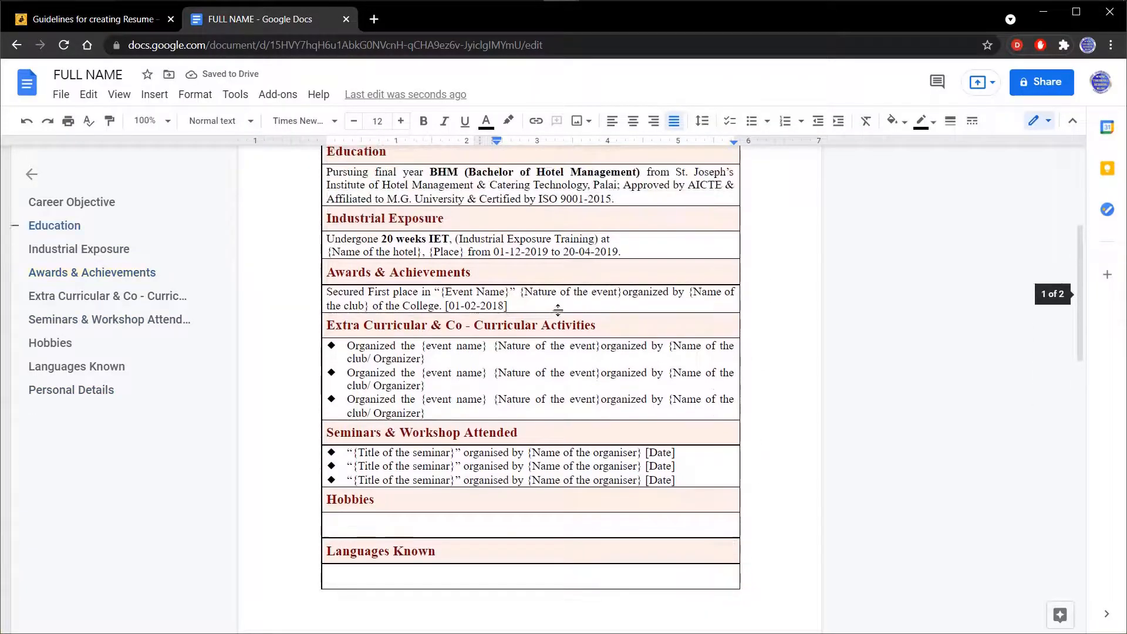
- Set the main résumé table's border width to 0 pt as well
right_click(492, 305)
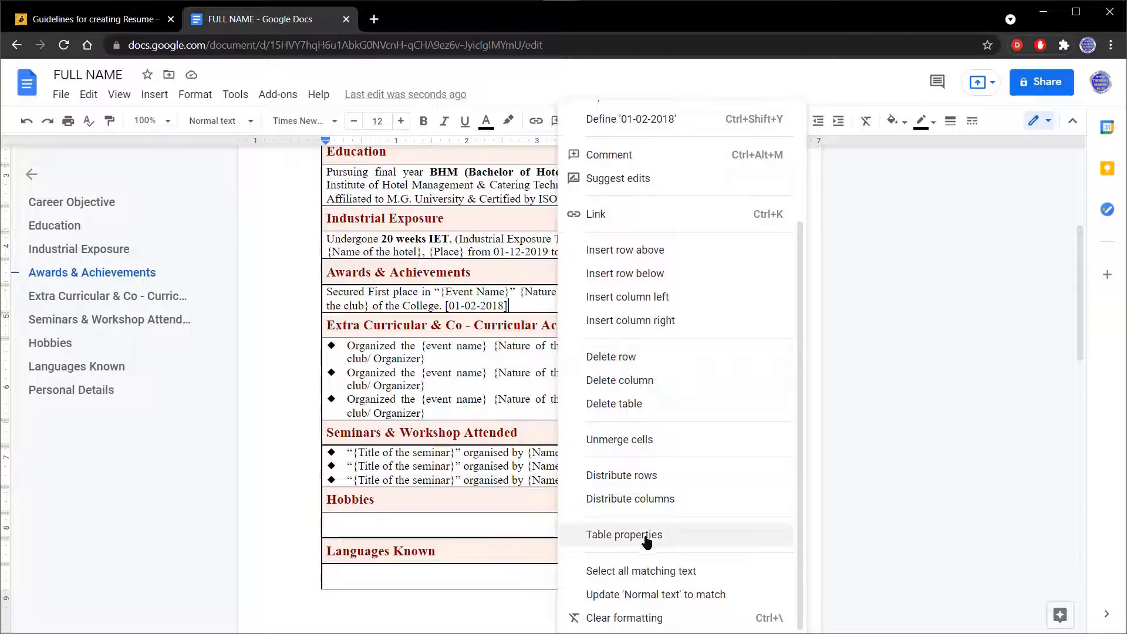
click(624, 536)
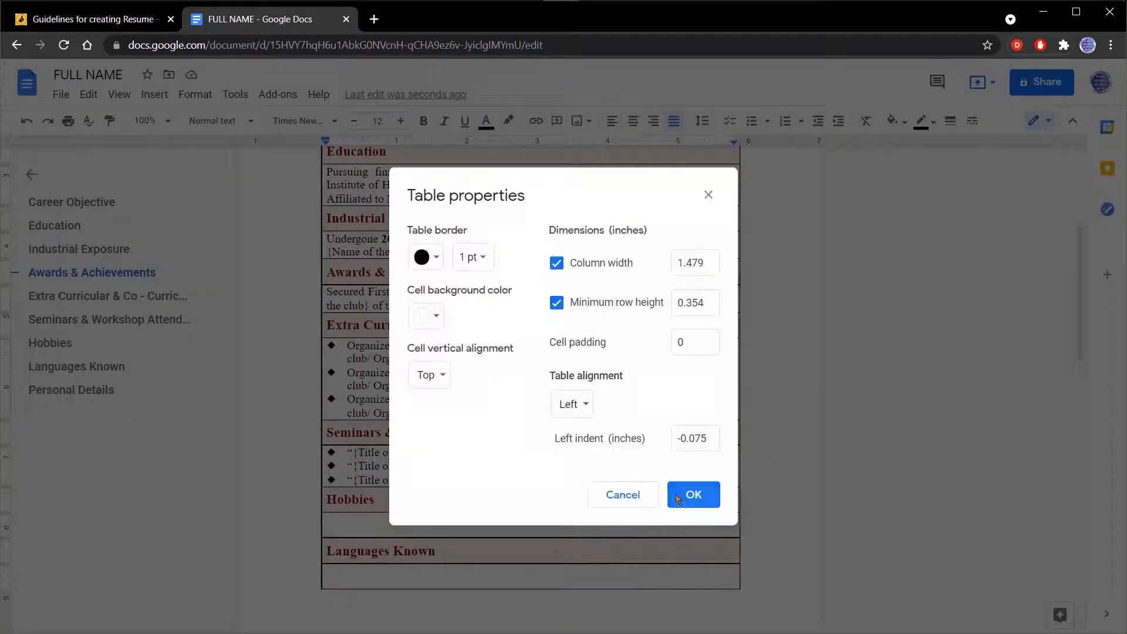
click(472, 256)
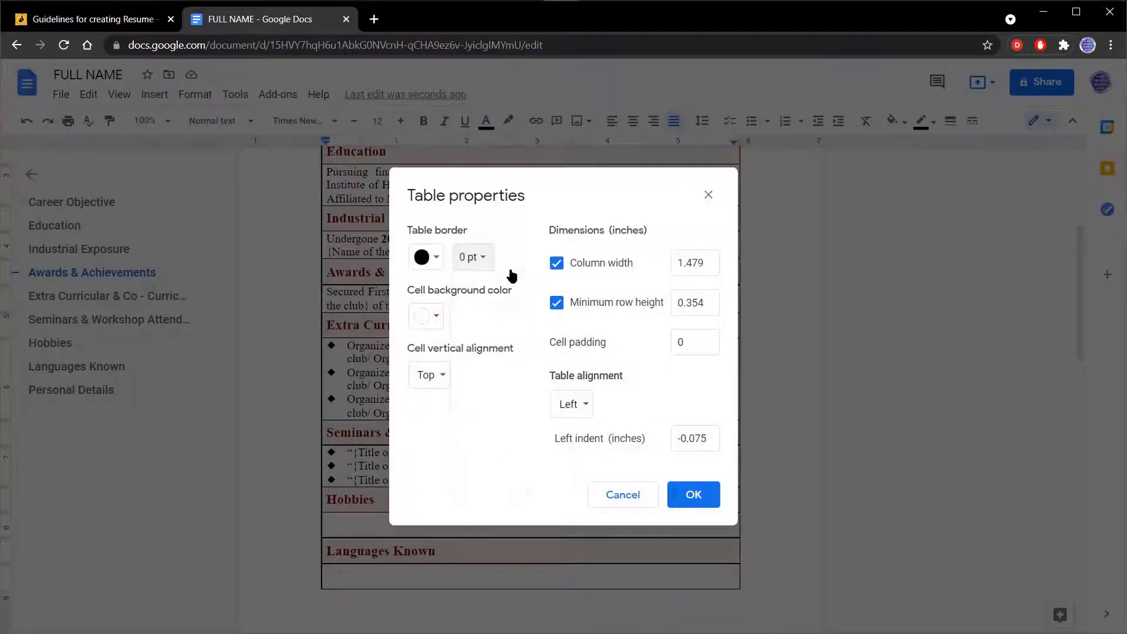
click(692, 494)
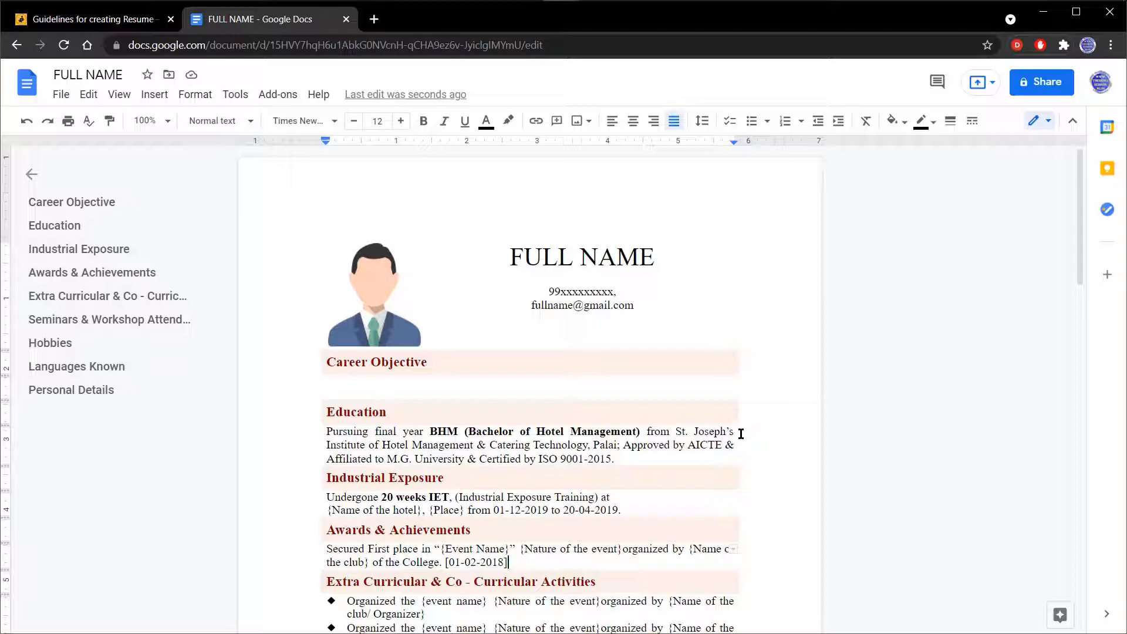
mouse_move(711, 444)
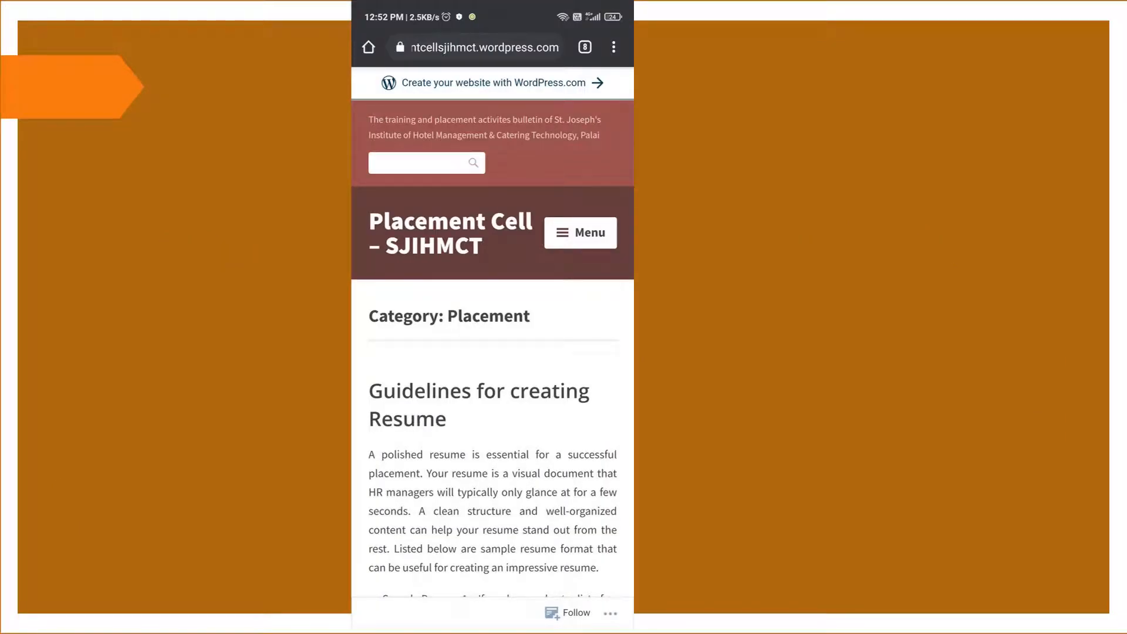
- On the phone, open the Sample Resume 1 template link under the student account
scroll(down, 3)
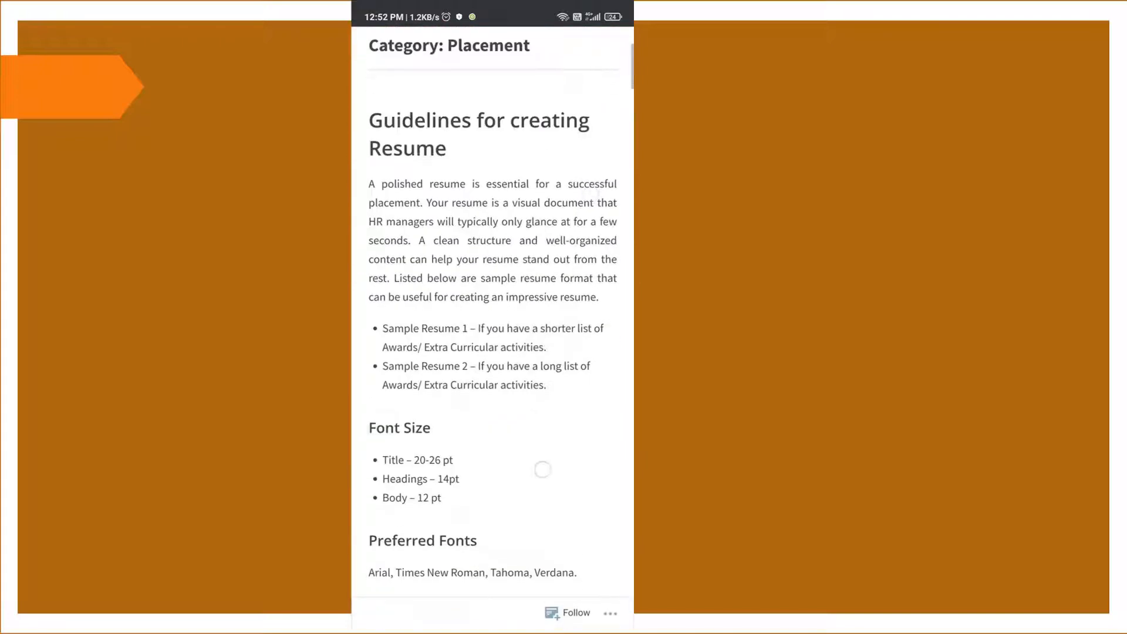
scroll(down, 3)
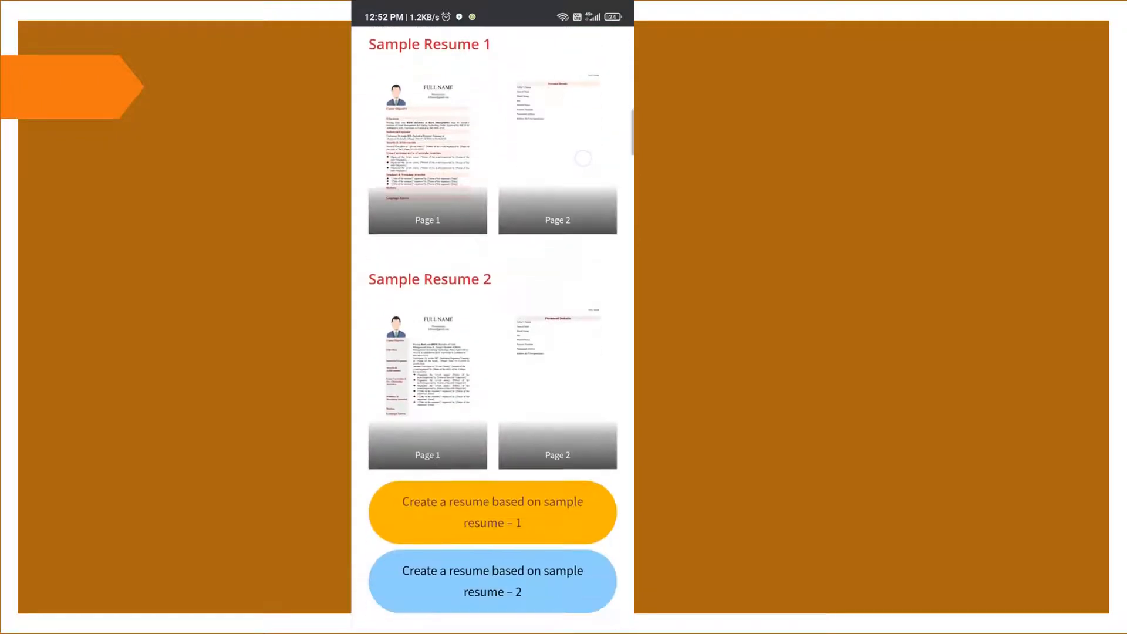
scroll(down, 3)
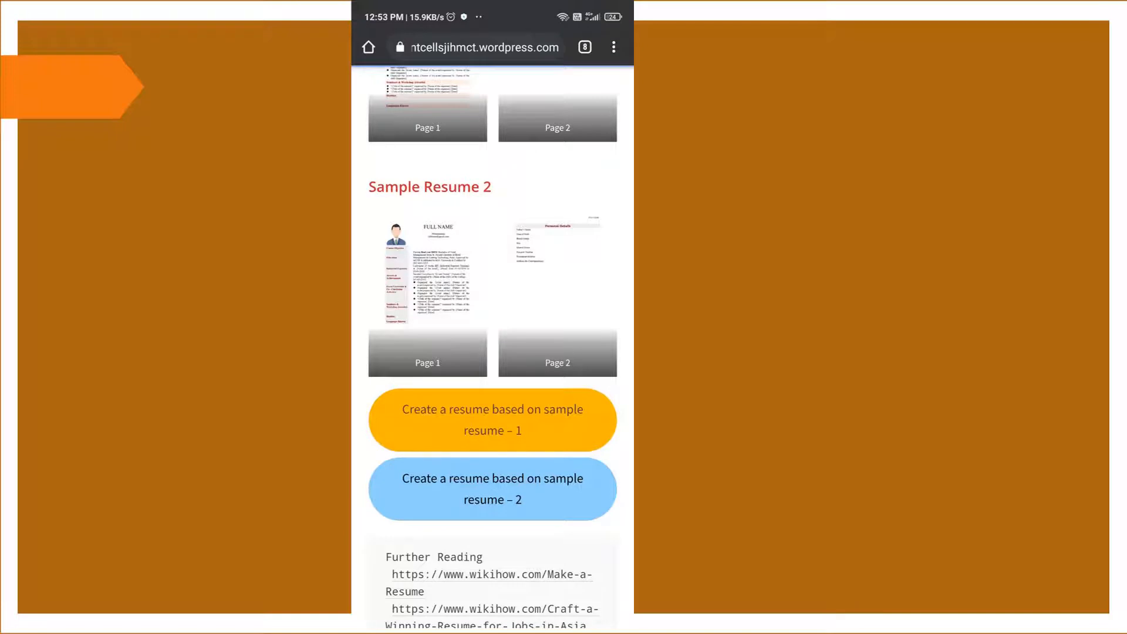
click(492, 419)
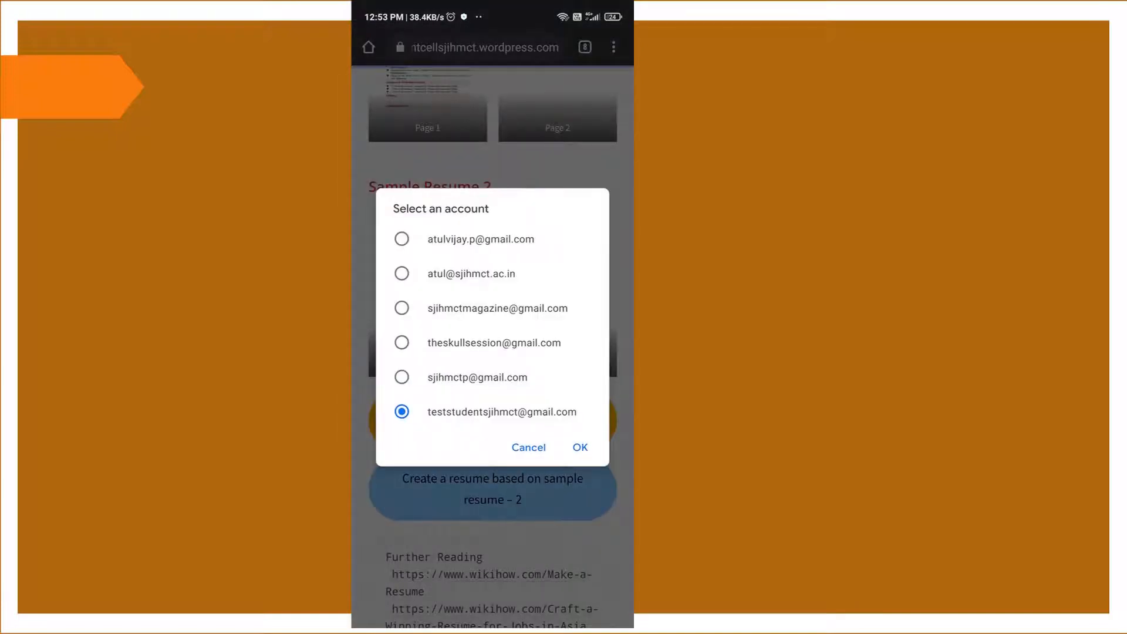
click(580, 448)
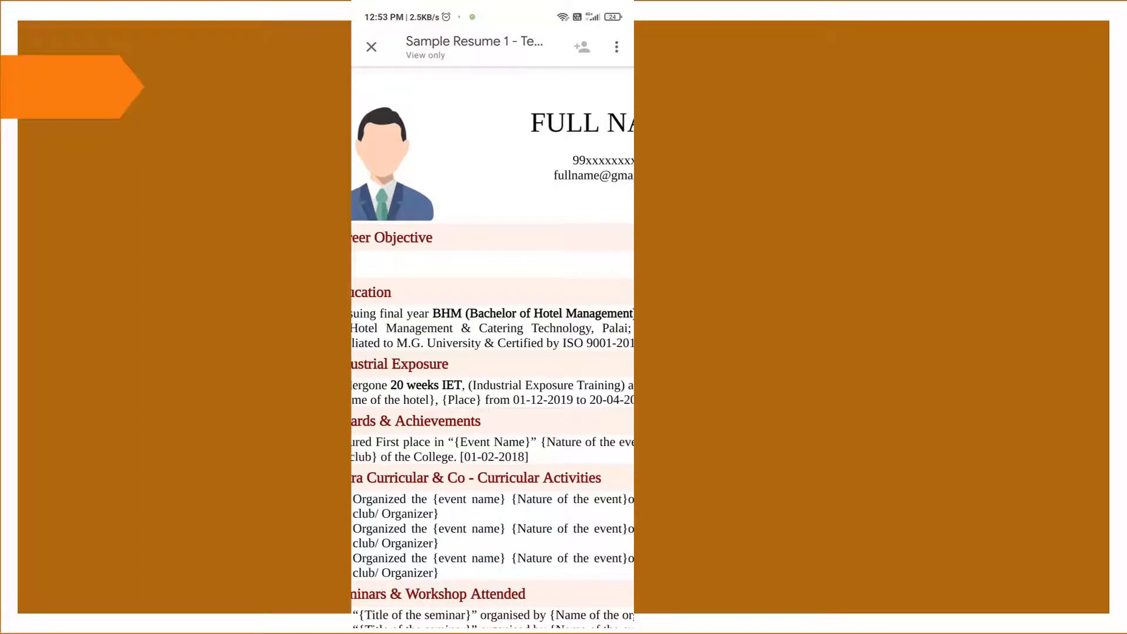
- Via Share and export > Make a copy, save the template to My Drive titled FULL NAME
click(615, 46)
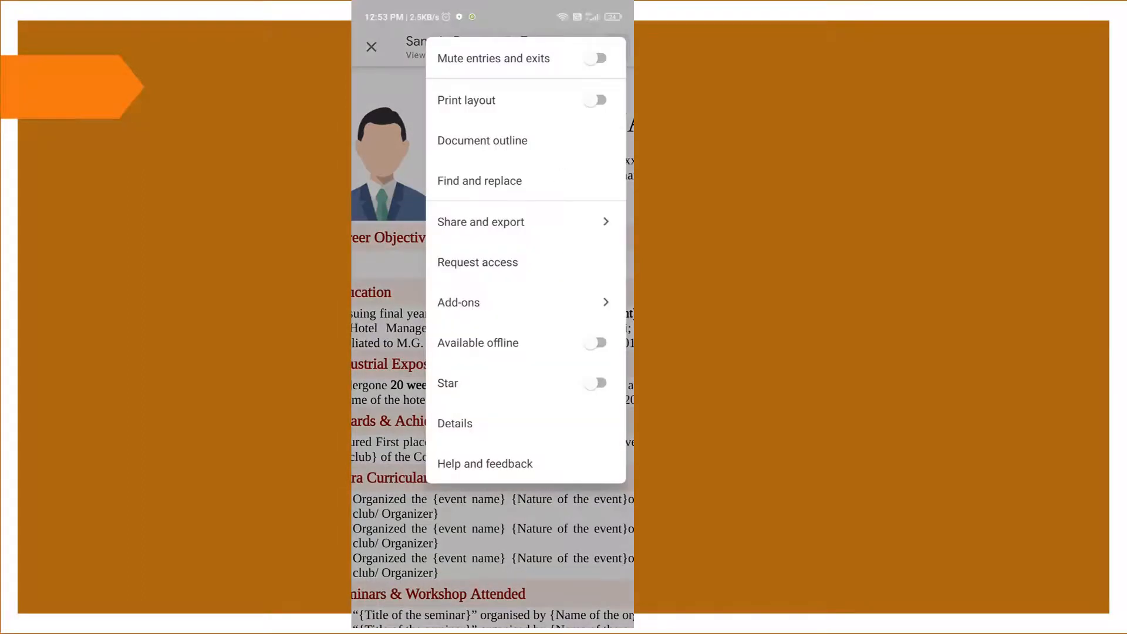
click(482, 222)
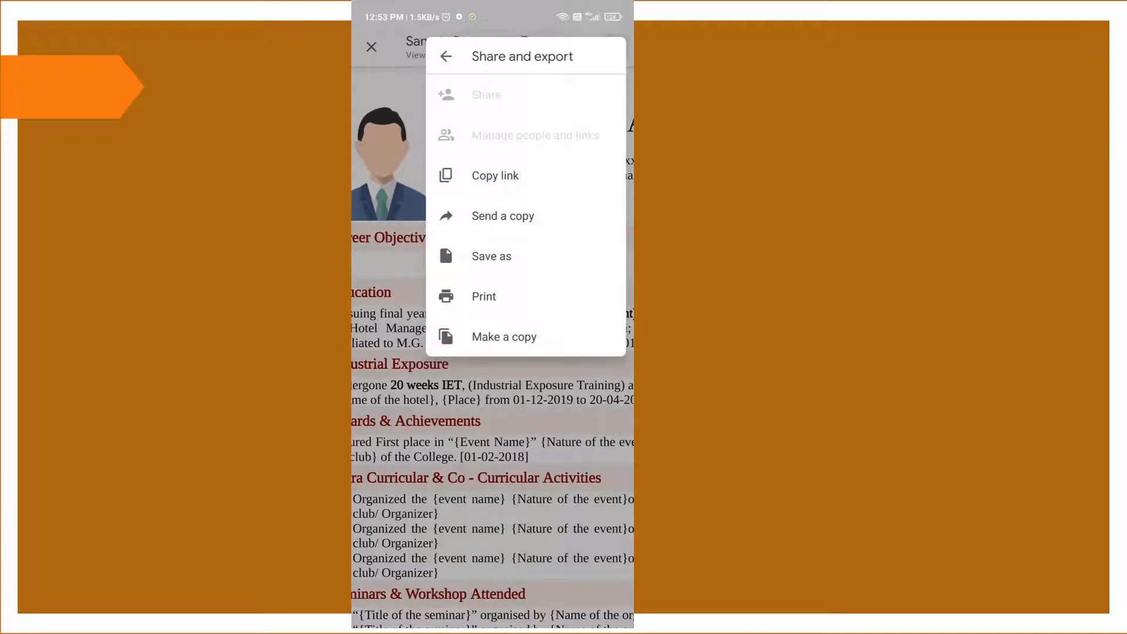
click(504, 336)
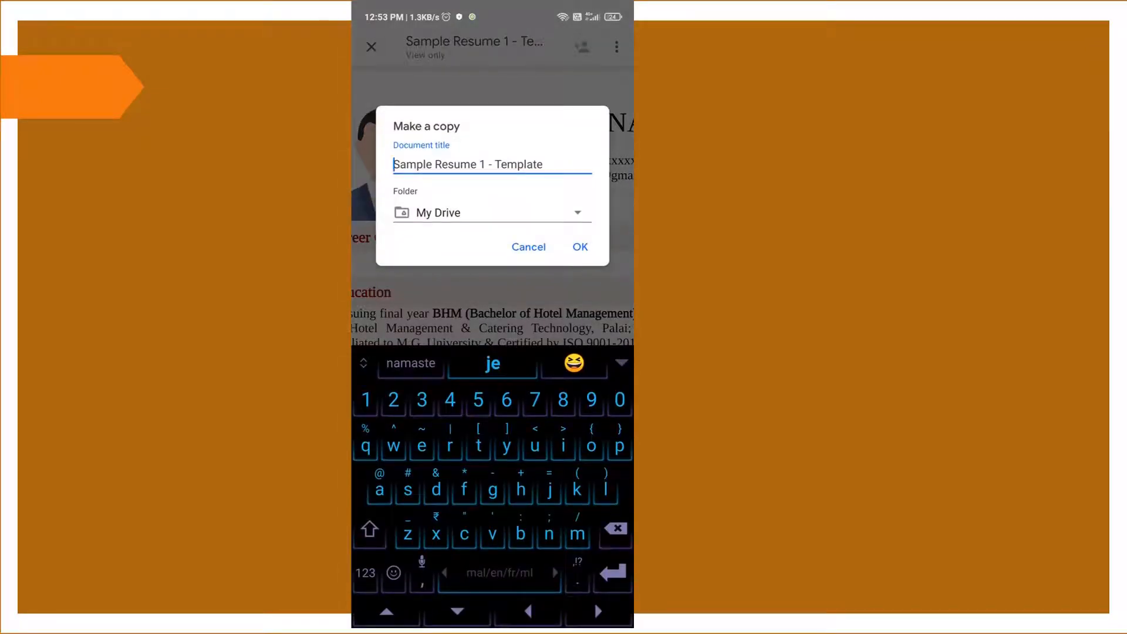
text(Atu)
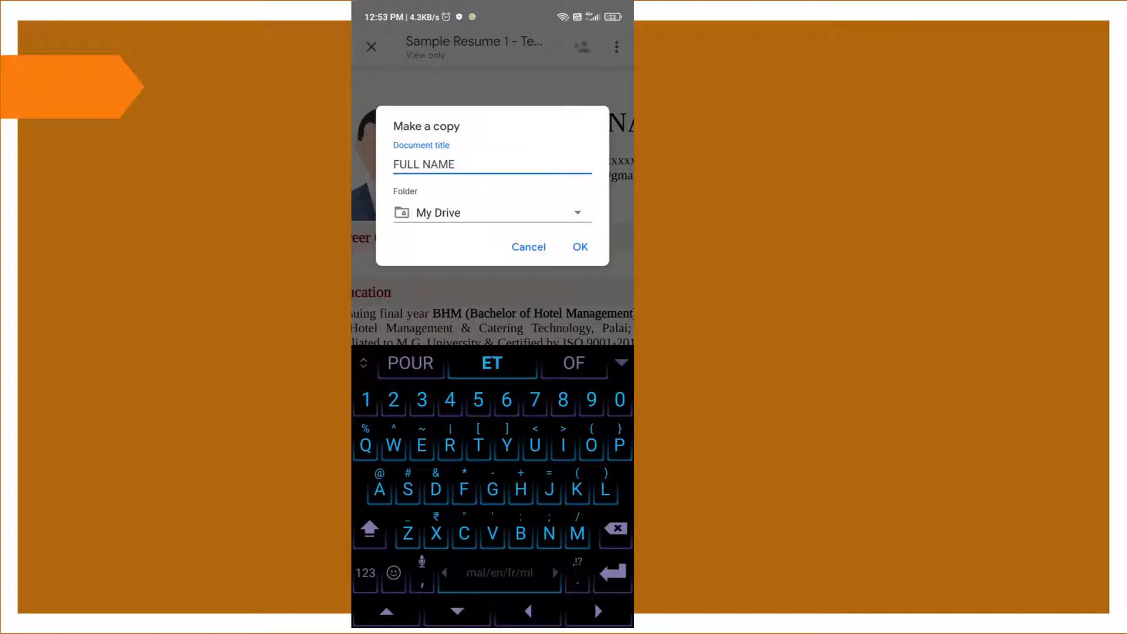
click(579, 247)
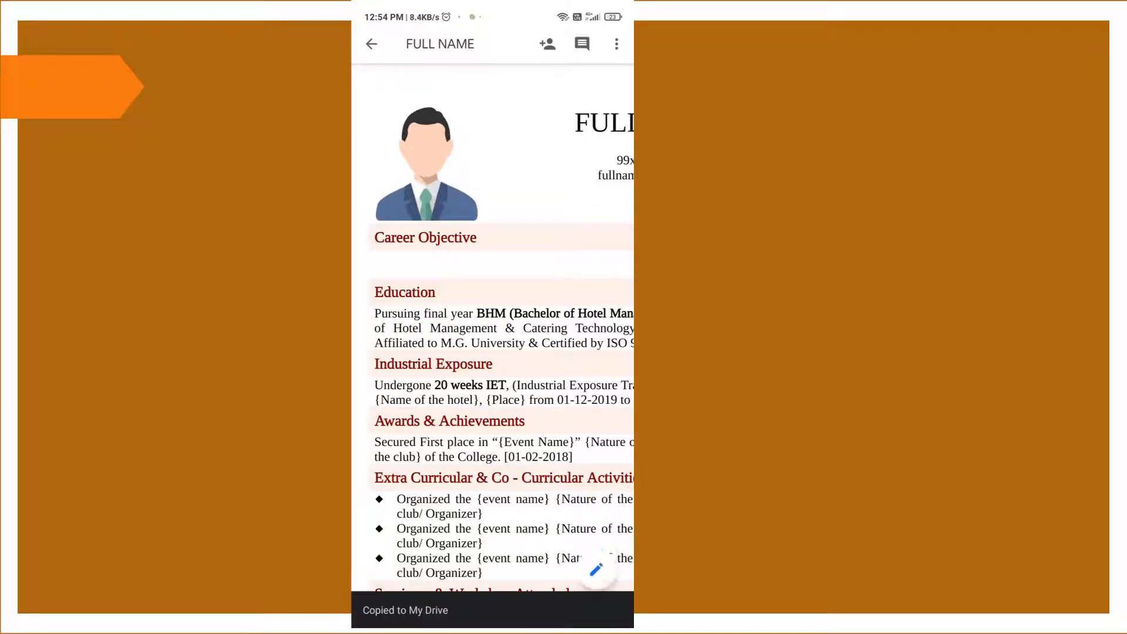
- Enter edit mode and place the cursor in the blank Career Objective cell
scroll(down, 3)
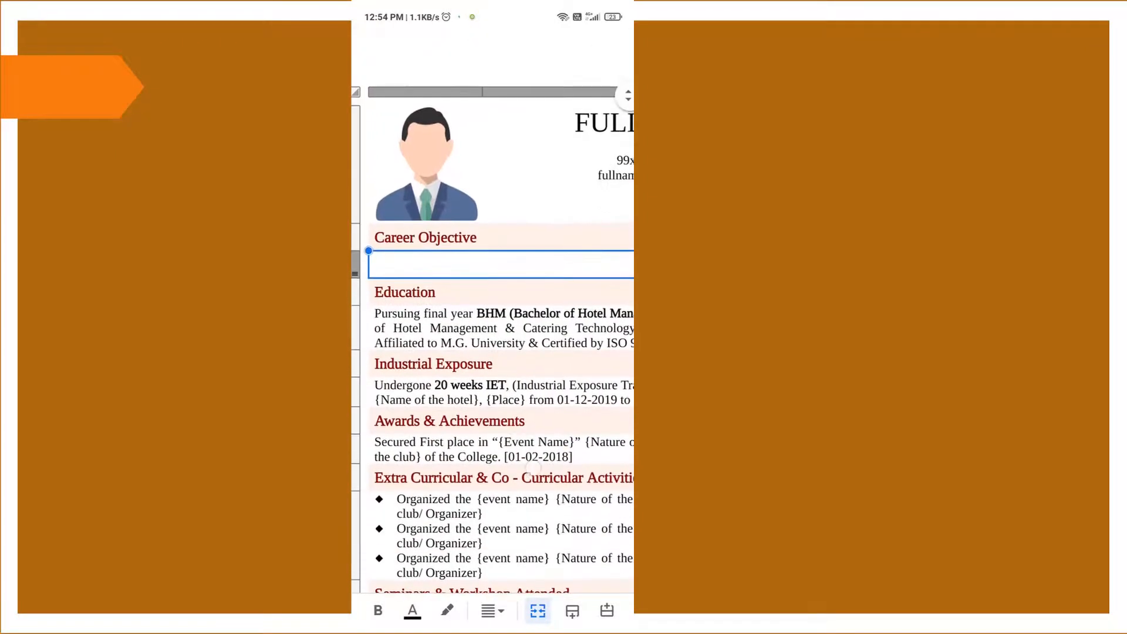
click(500, 263)
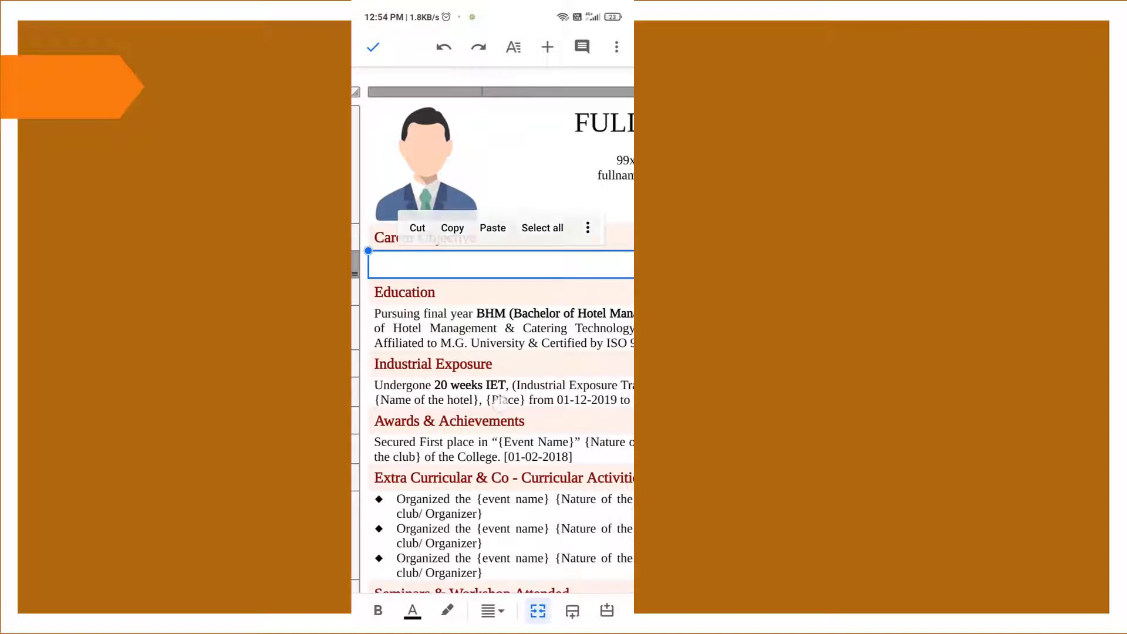
scroll(down, 3)
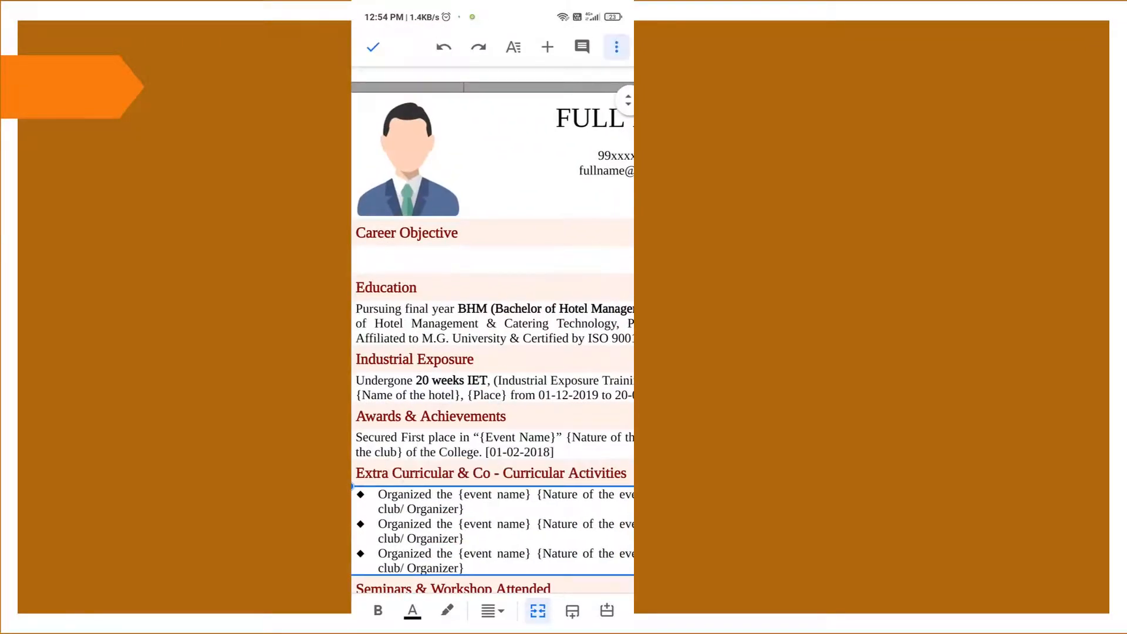
- Switch on Print layout and scroll to the Personal Details page
click(613, 47)
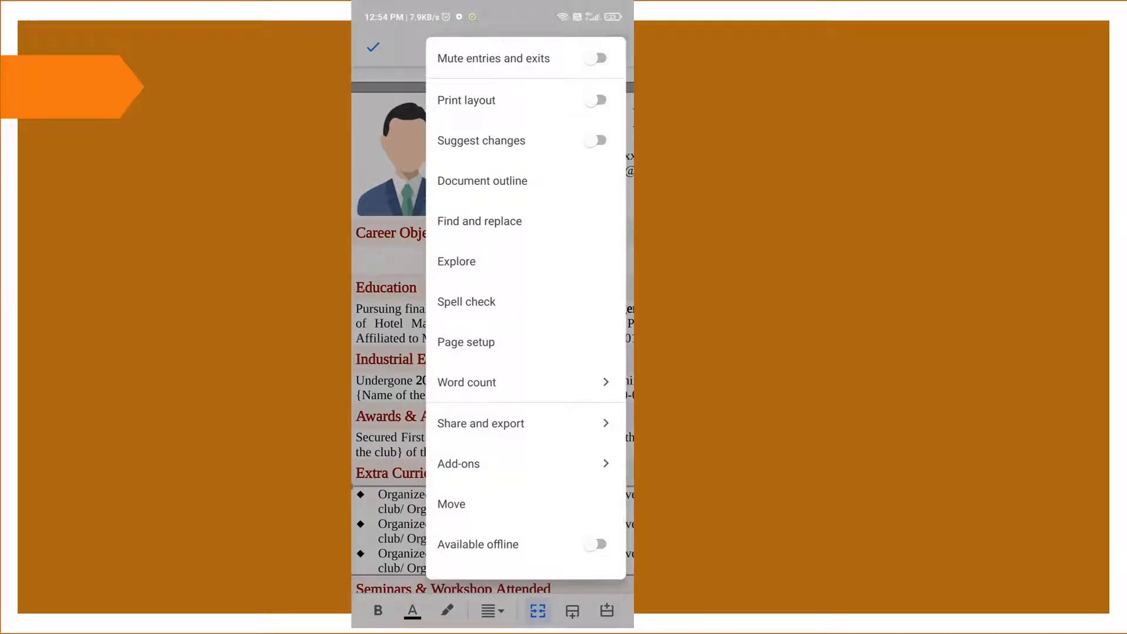
click(595, 100)
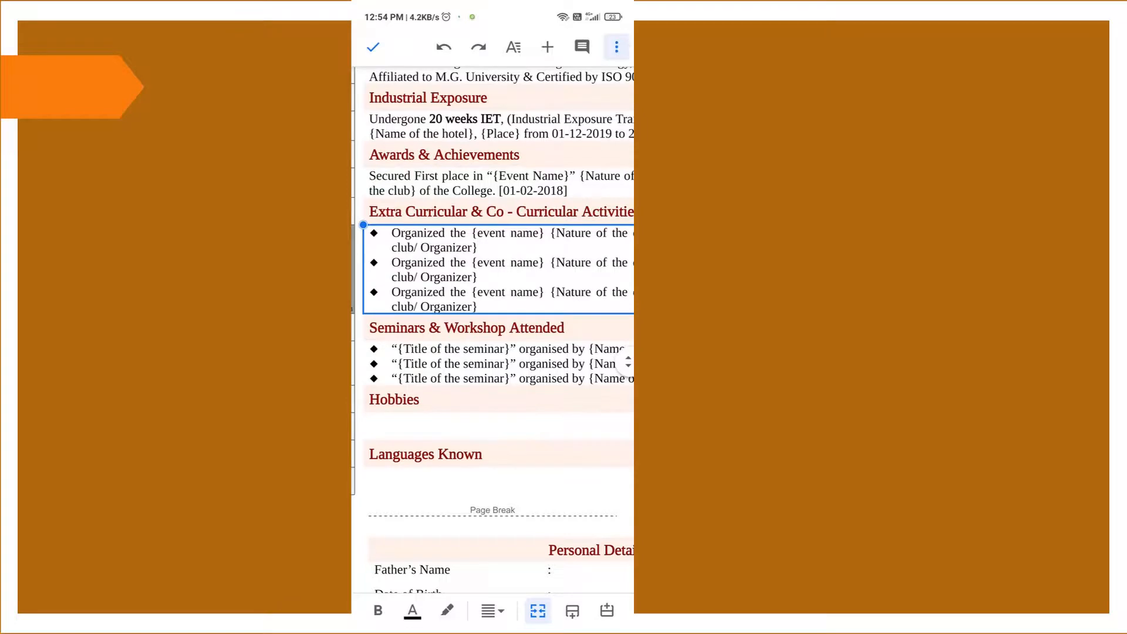
scroll(down, 3)
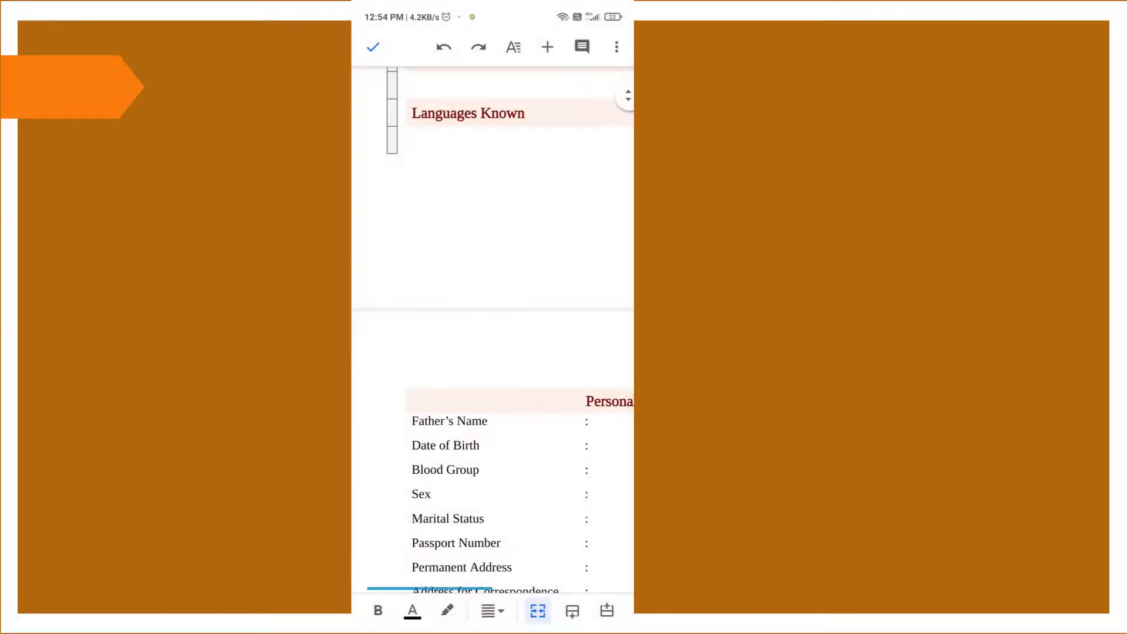